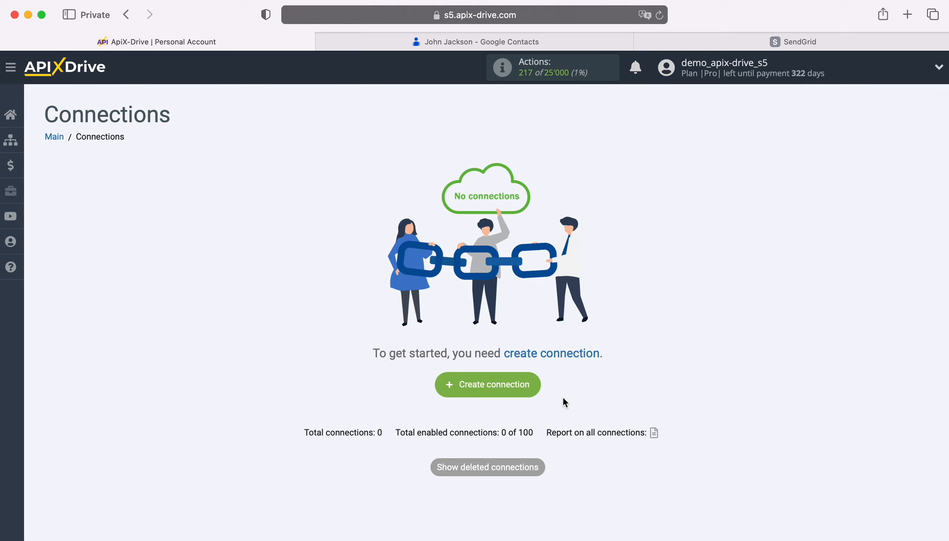
# Create a connection using Google Contacts with the Get CONTACTS (new / modified) action
pyautogui.click(481, 42)
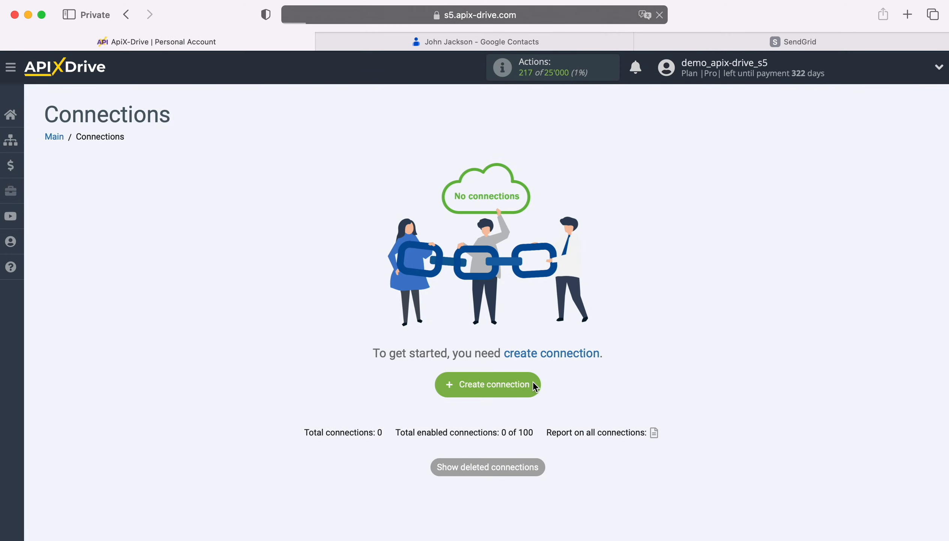
pyautogui.click(488, 384)
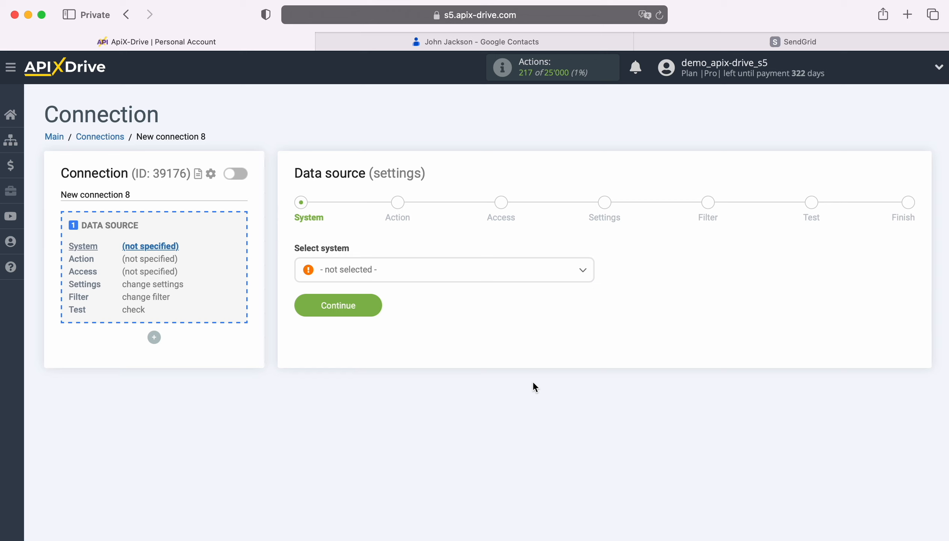
pyautogui.moveTo(419, 273)
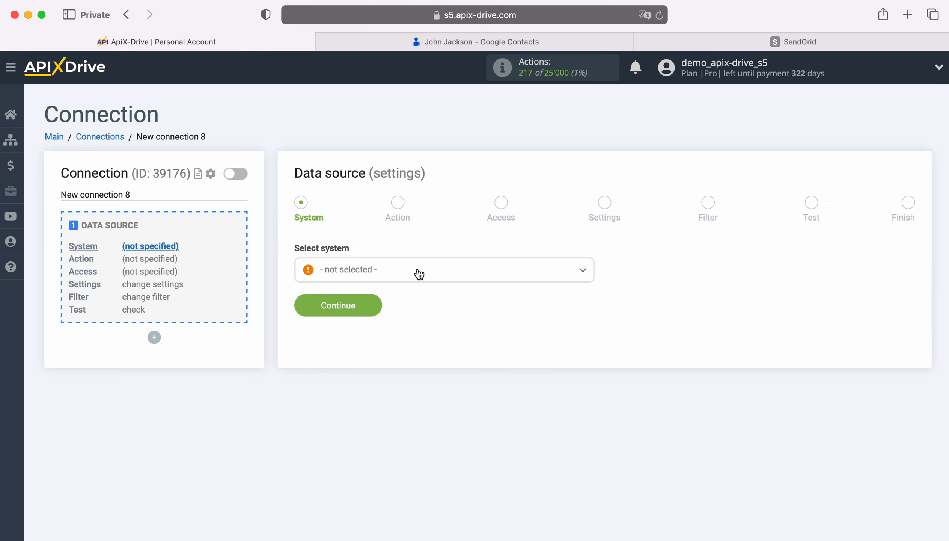
pyautogui.click(443, 270)
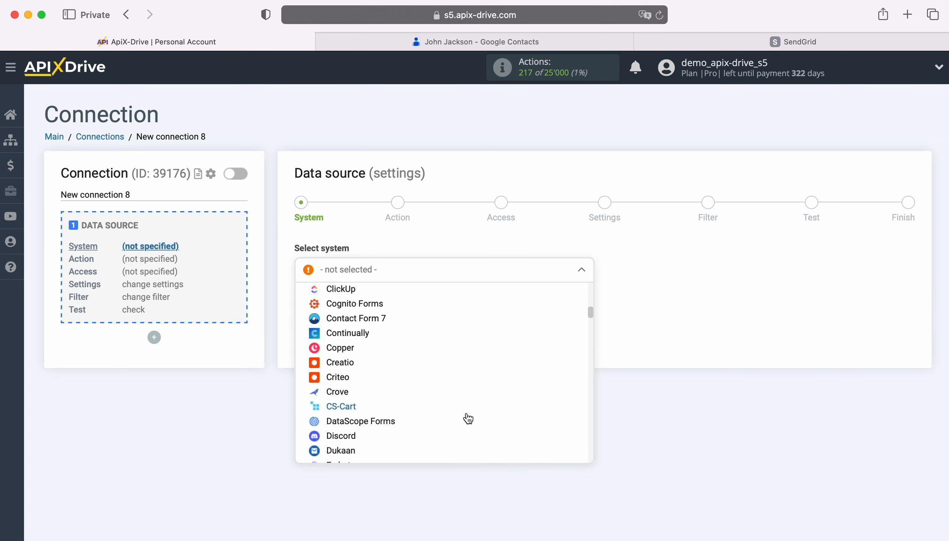
pyautogui.scroll(-3)
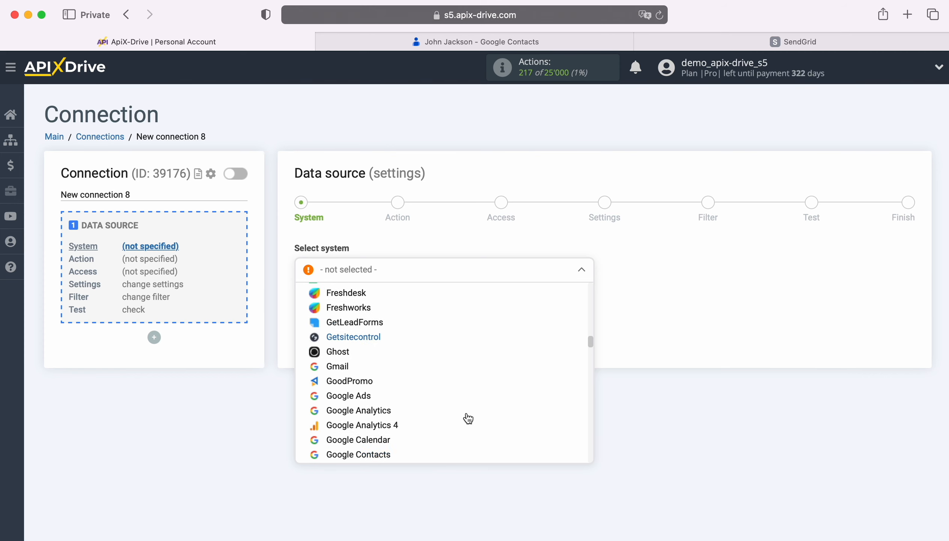
pyautogui.click(358, 454)
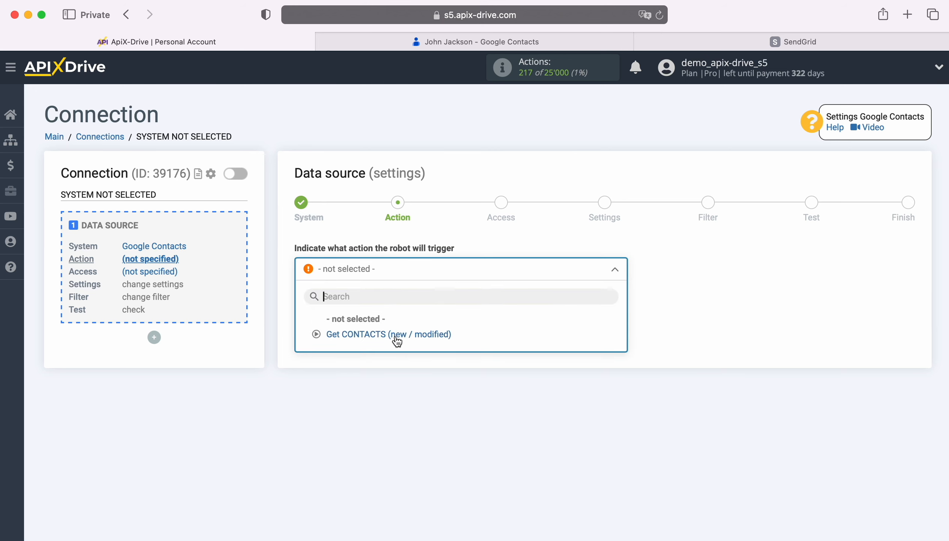
pyautogui.click(389, 334)
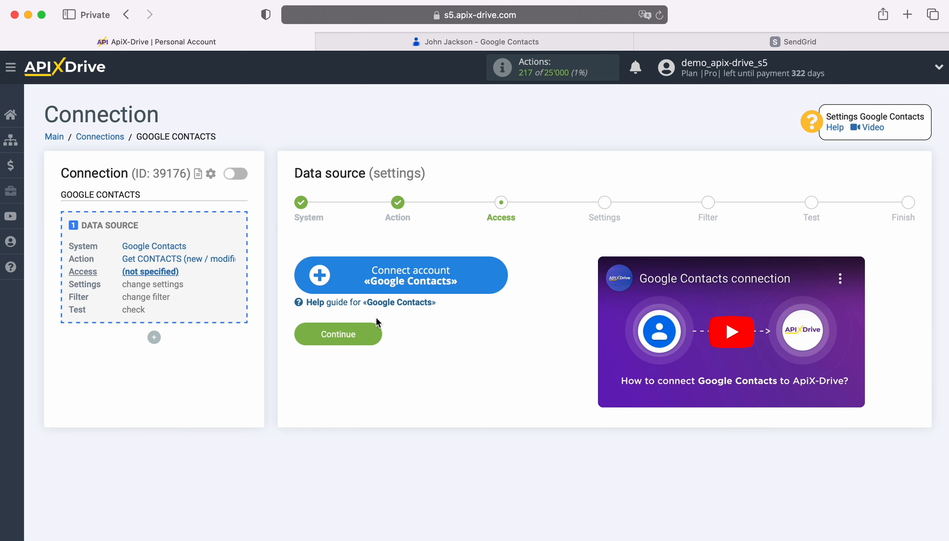
# Sign in with the saved Google account and grant ApiX-Drive permission to manage its contacts
pyautogui.click(399, 274)
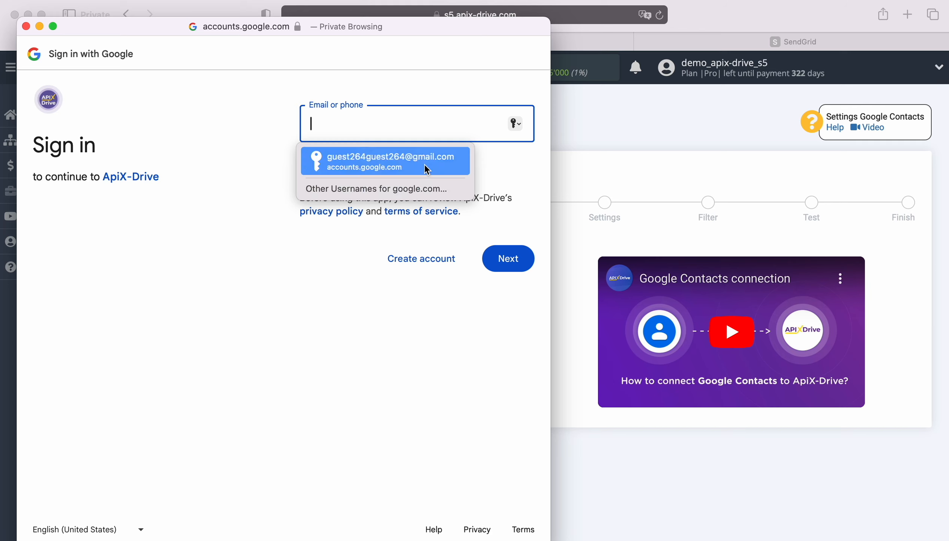
pyautogui.click(388, 161)
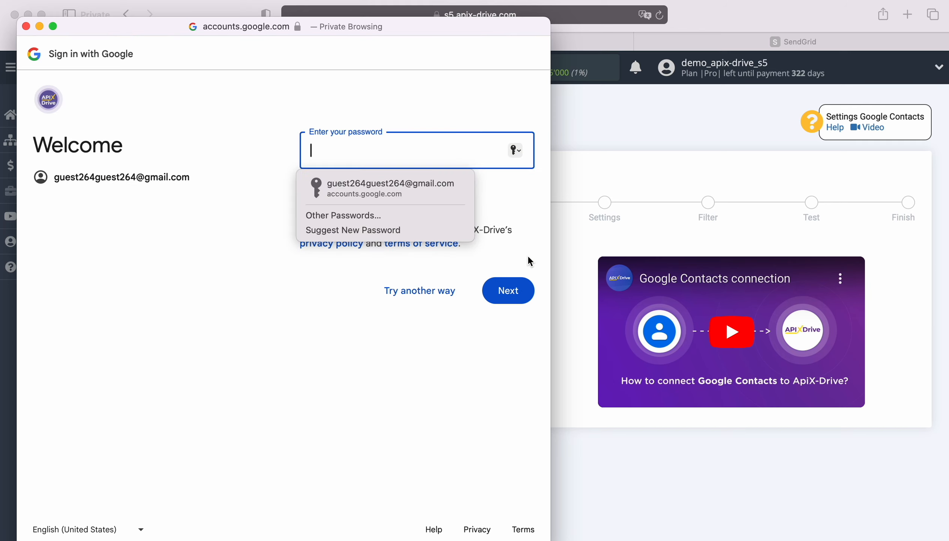
pyautogui.click(385, 188)
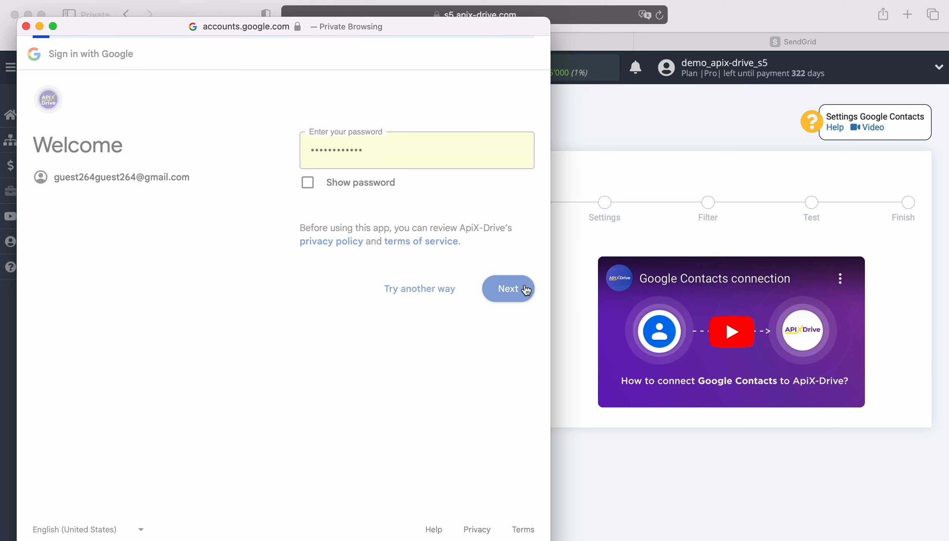
pyautogui.click(508, 289)
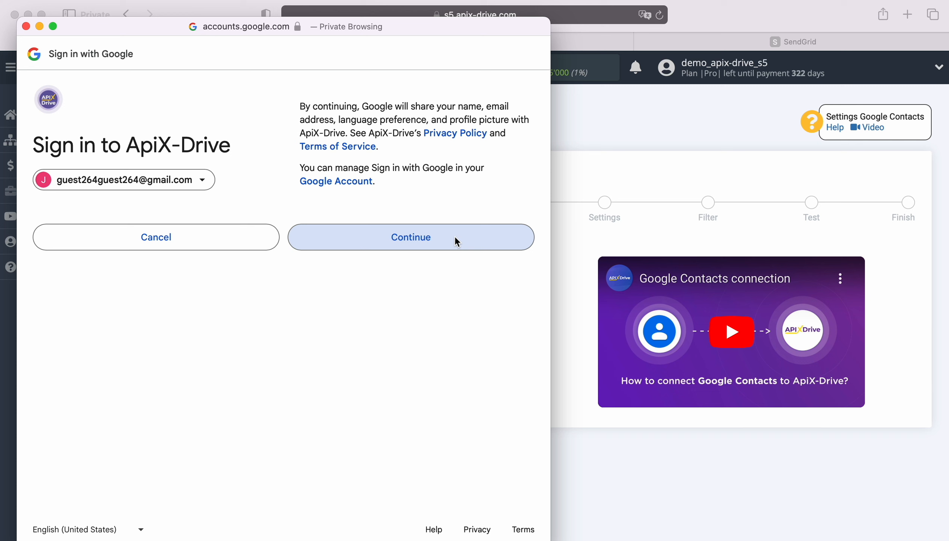
pyautogui.click(410, 236)
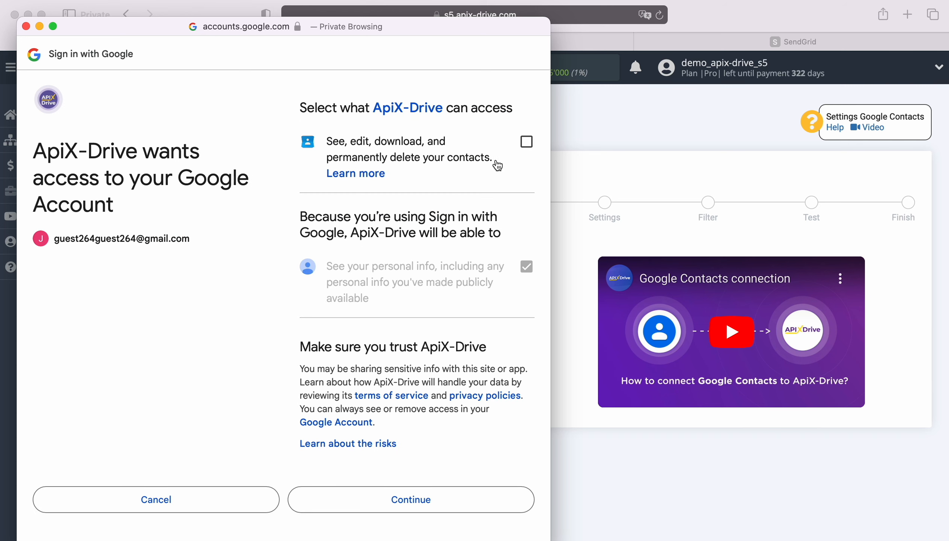
pyautogui.moveTo(510, 165)
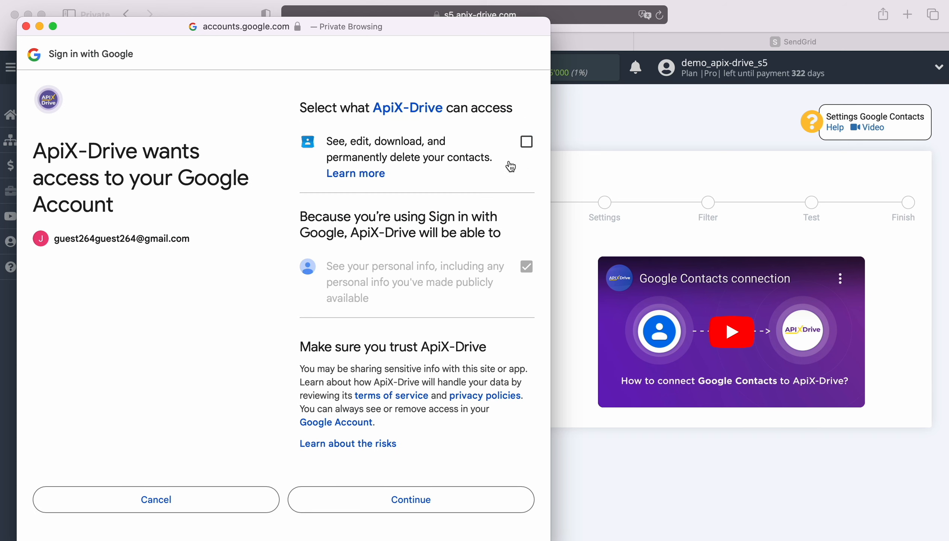
pyautogui.click(525, 141)
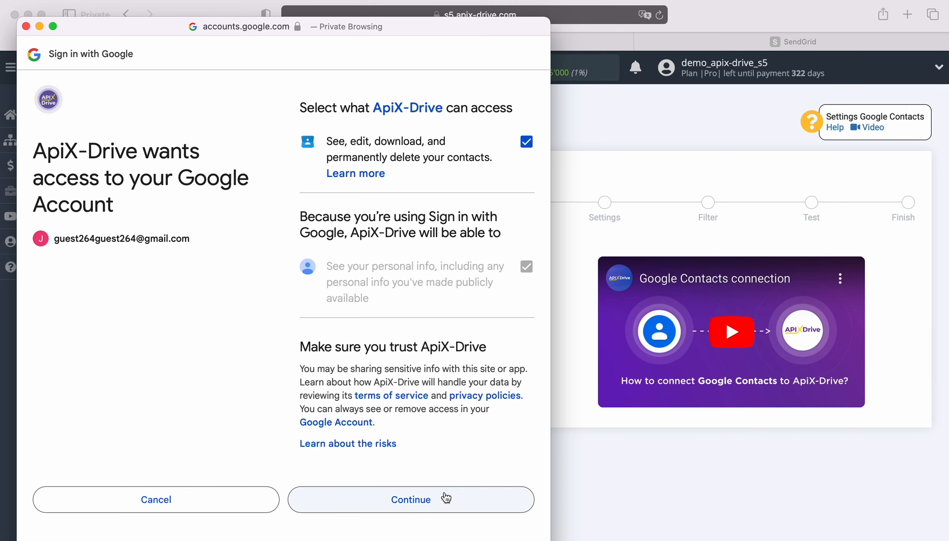
pyautogui.click(411, 499)
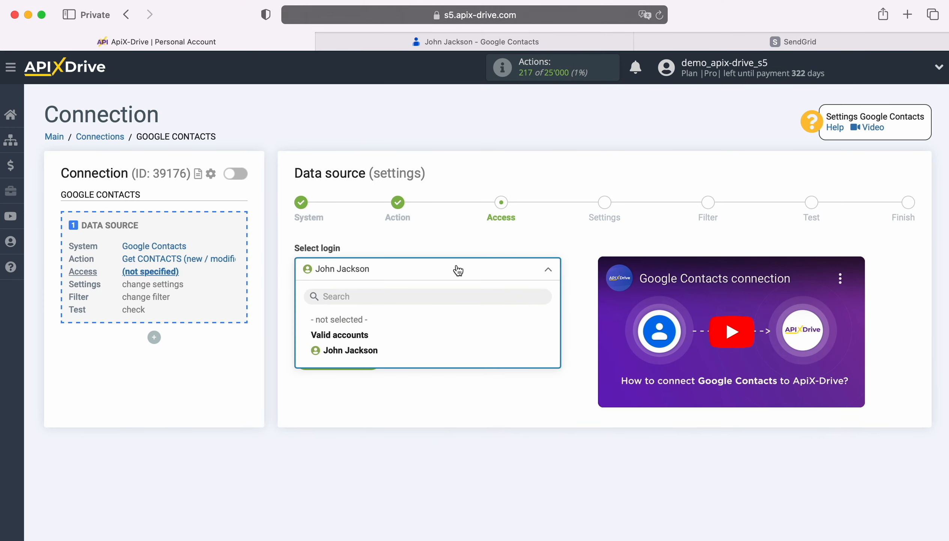
# Select the connected Google account as login and pass the Settings and Filter steps
pyautogui.click(350, 350)
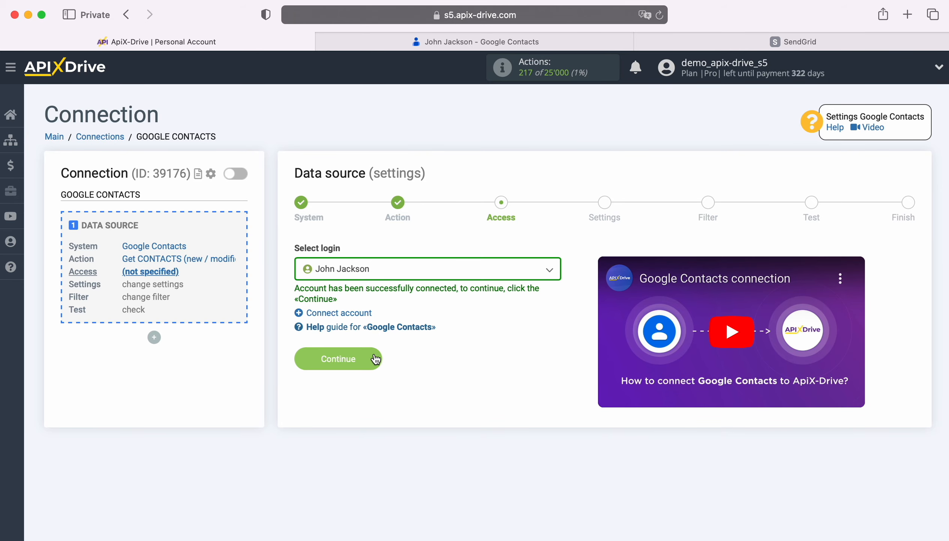
pyautogui.click(337, 358)
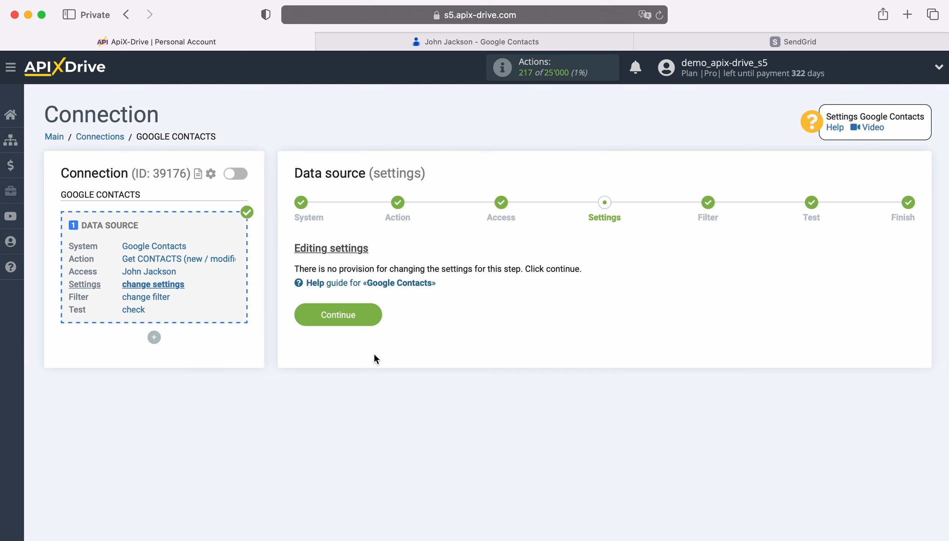
pyautogui.click(337, 315)
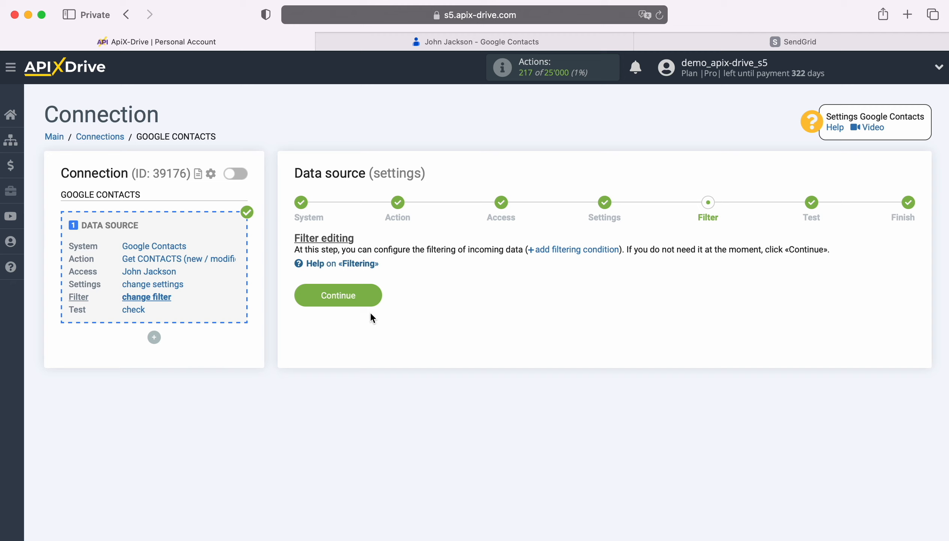
pyautogui.click(338, 295)
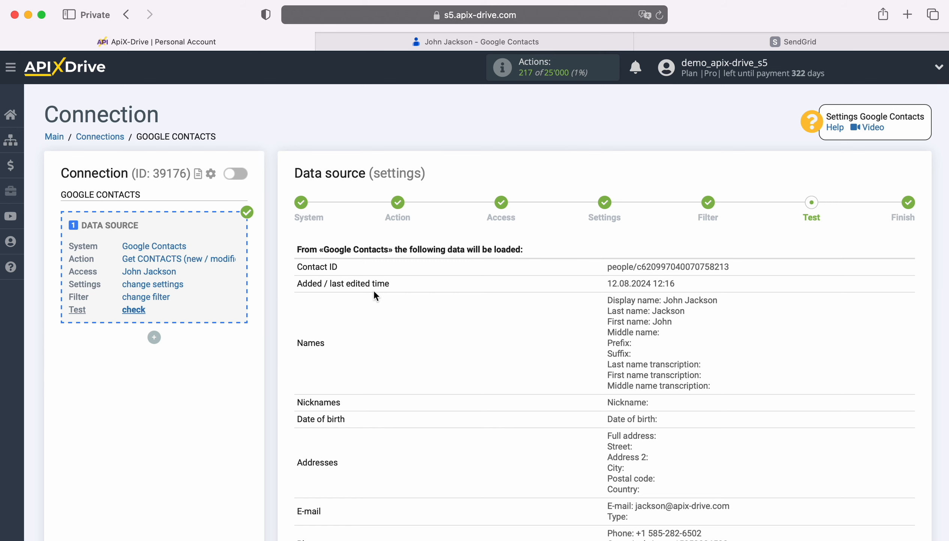
# Review the loaded test contact and complete the Google Contacts source setup
pyautogui.scroll(-3)
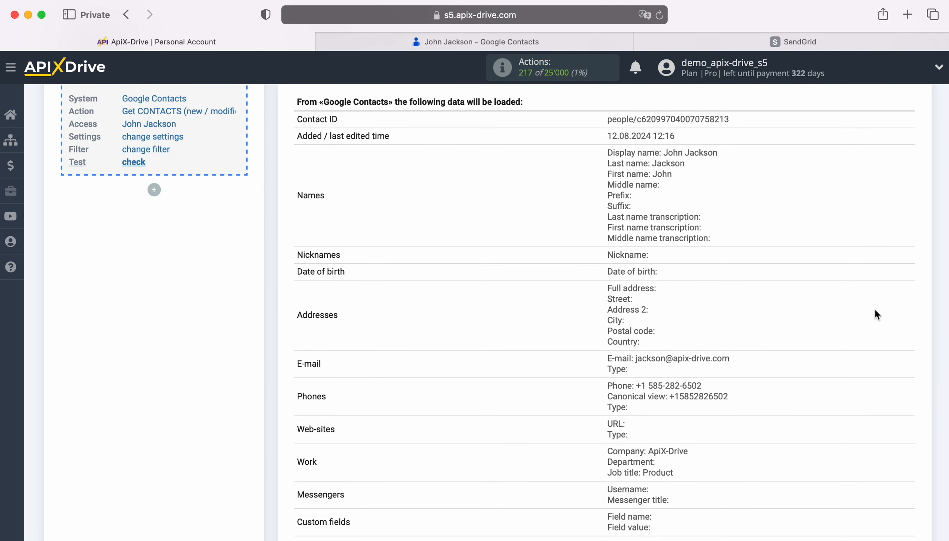
pyautogui.scroll(-3)
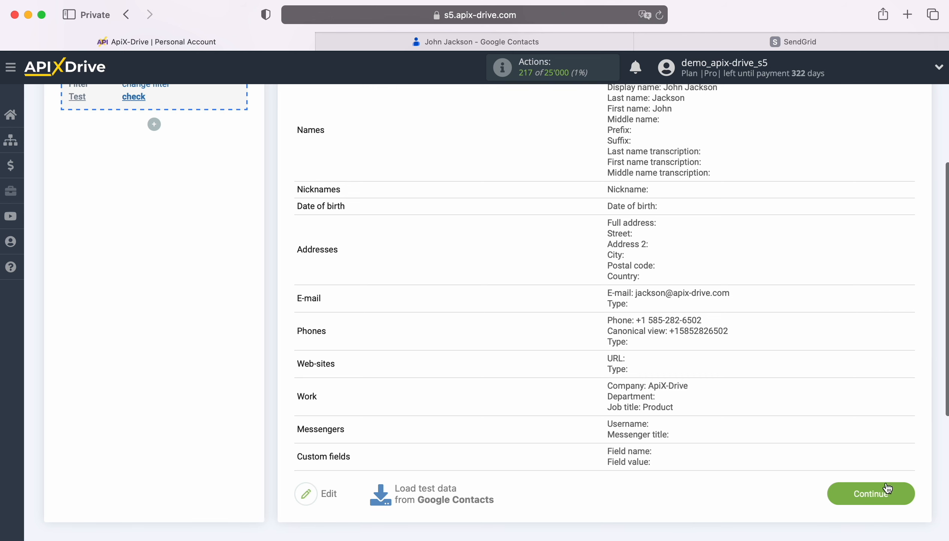
pyautogui.click(870, 492)
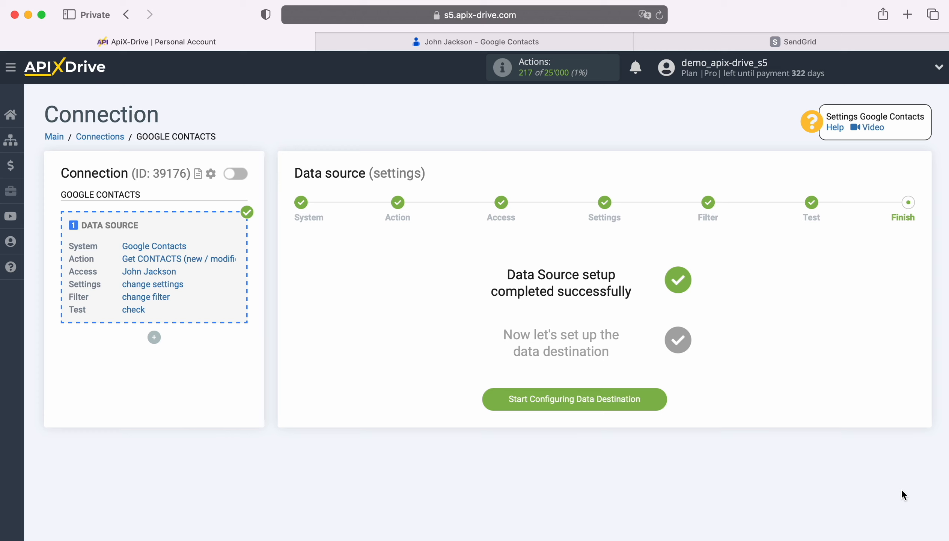
pyautogui.moveTo(729, 437)
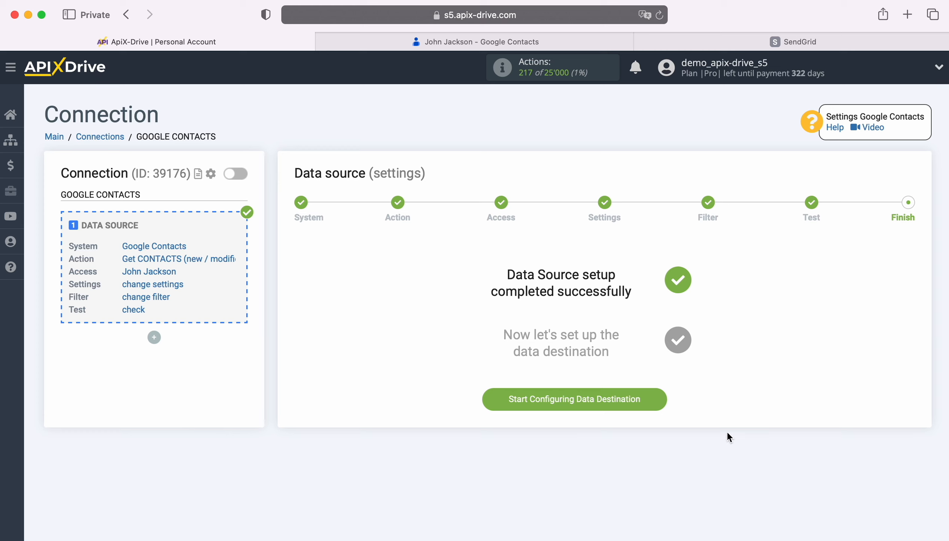
# Set SendGrid with the Add CONTACT action as the destination and continue to access
pyautogui.click(573, 398)
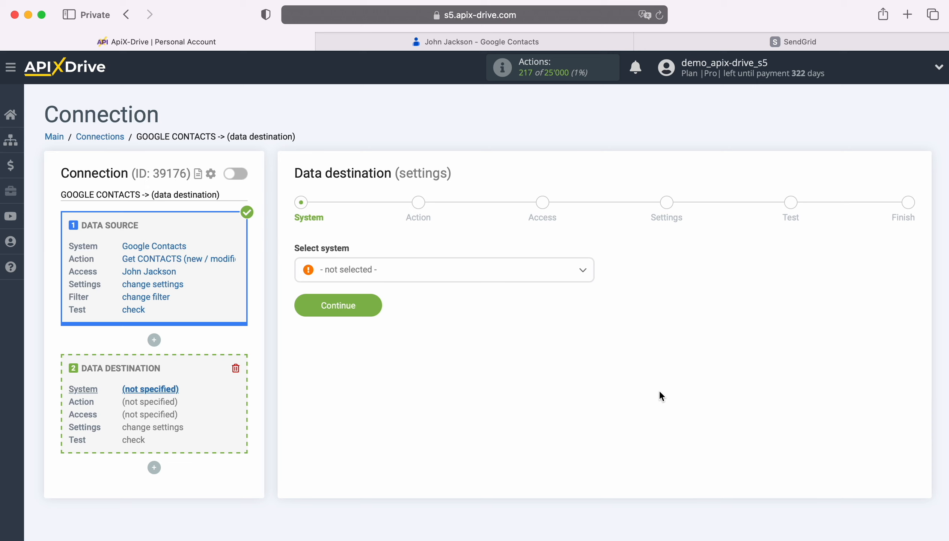
pyautogui.click(443, 270)
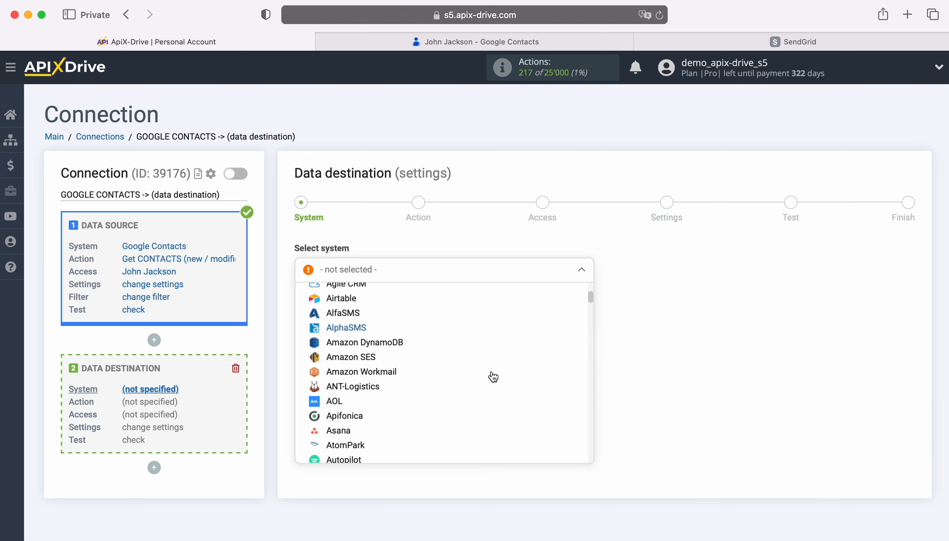
pyautogui.scroll(-3)
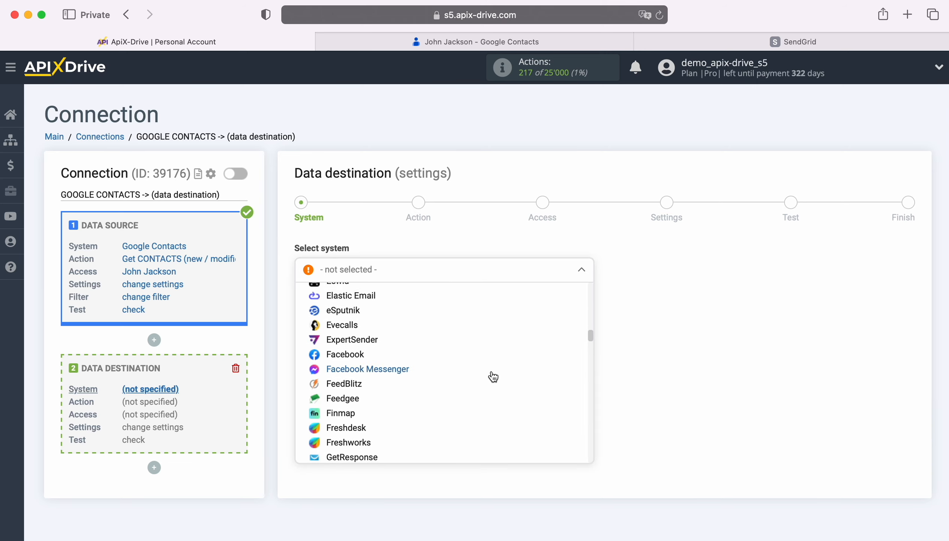
pyautogui.scroll(-3)
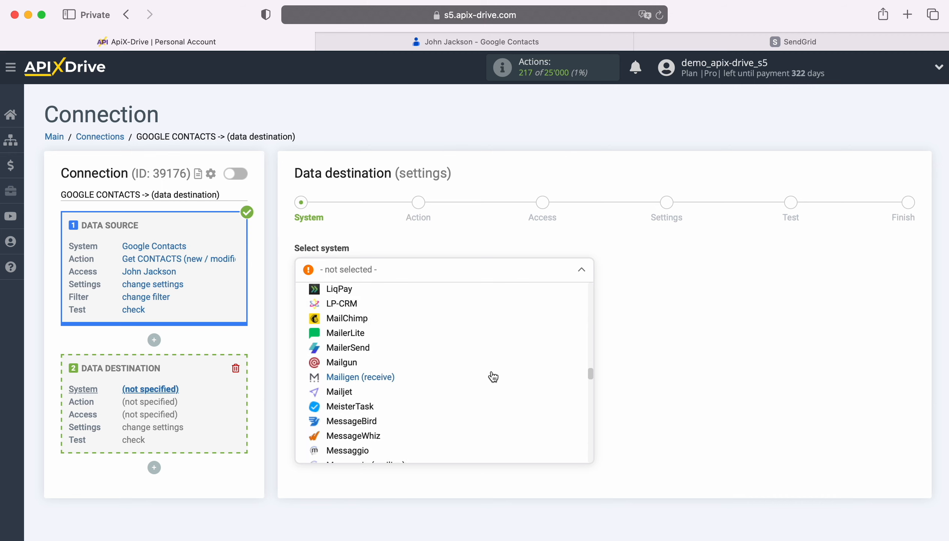
pyautogui.scroll(-3)
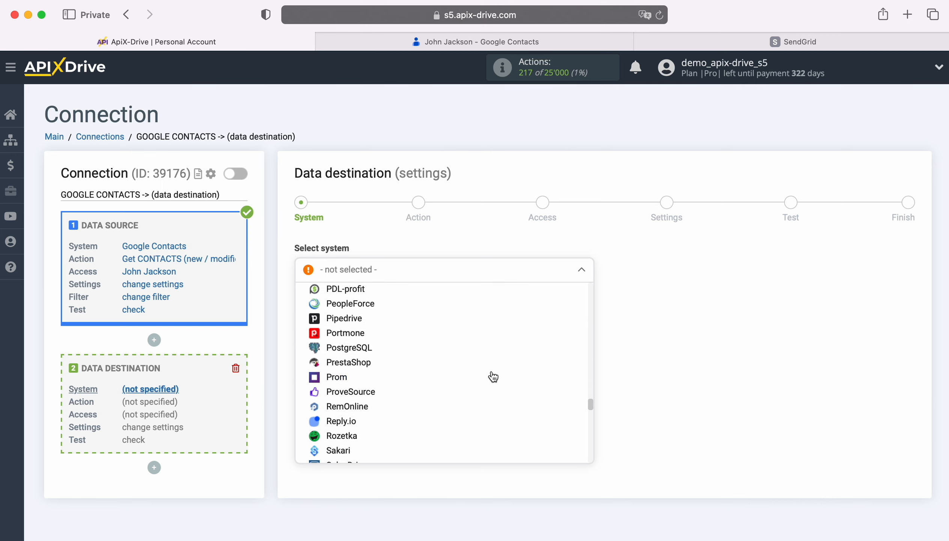
pyautogui.scroll(-3)
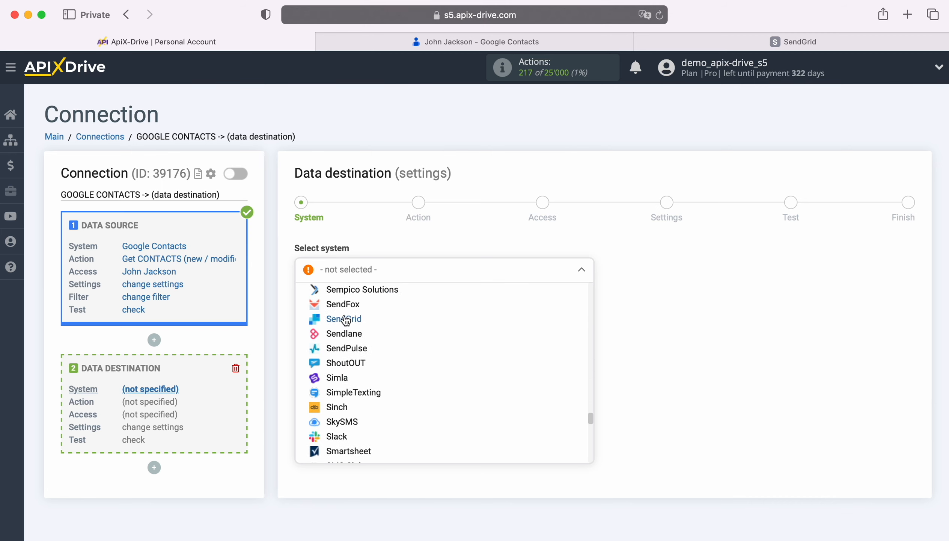
pyautogui.click(343, 319)
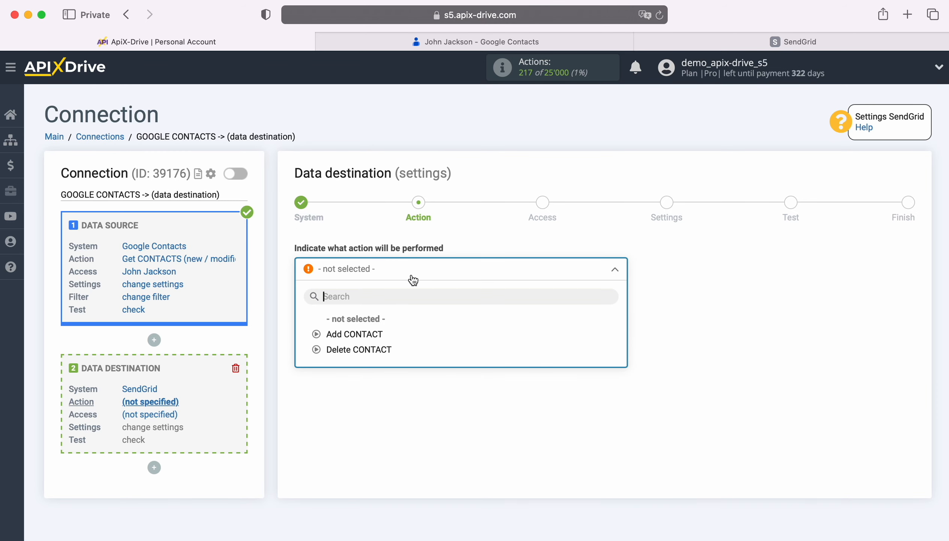
pyautogui.click(354, 334)
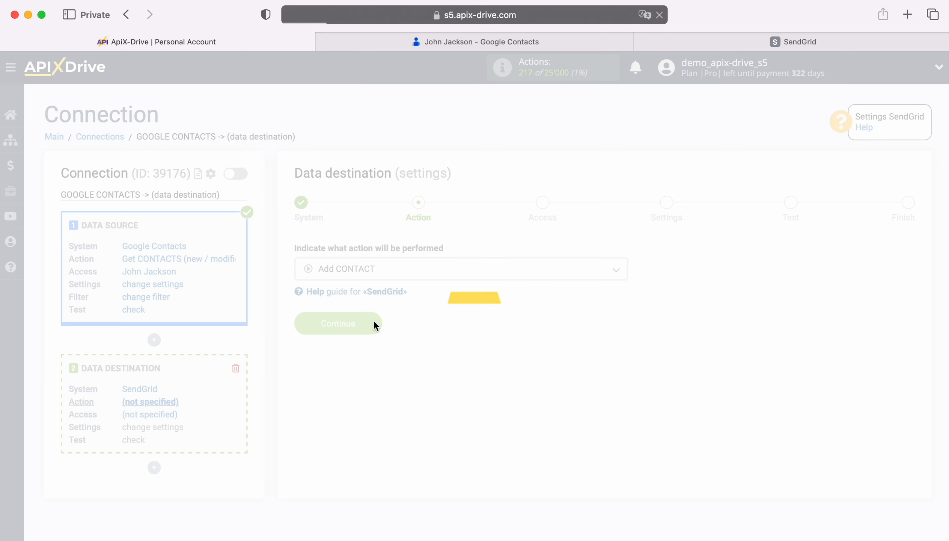
pyautogui.click(338, 322)
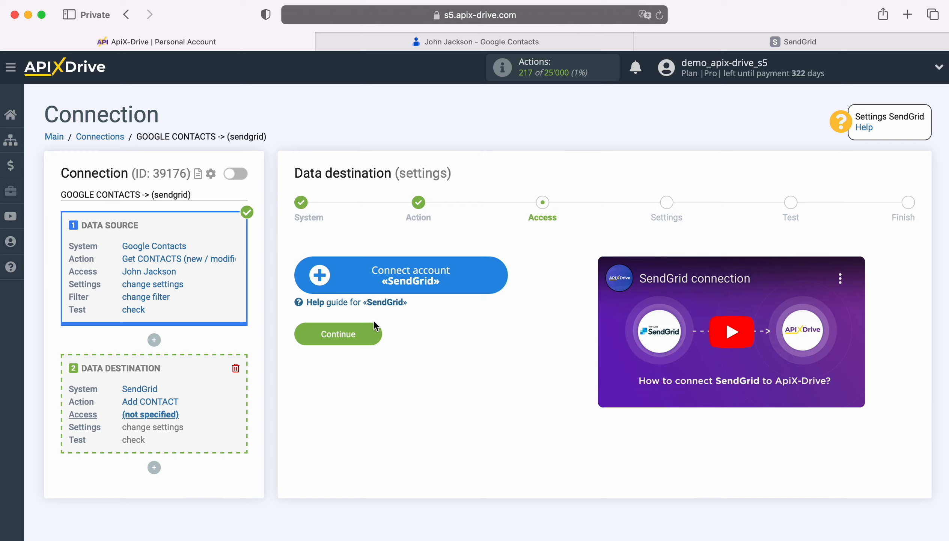
# Bring up the SendGrid connection form, then switch to SendGrid's account settings
pyautogui.click(400, 274)
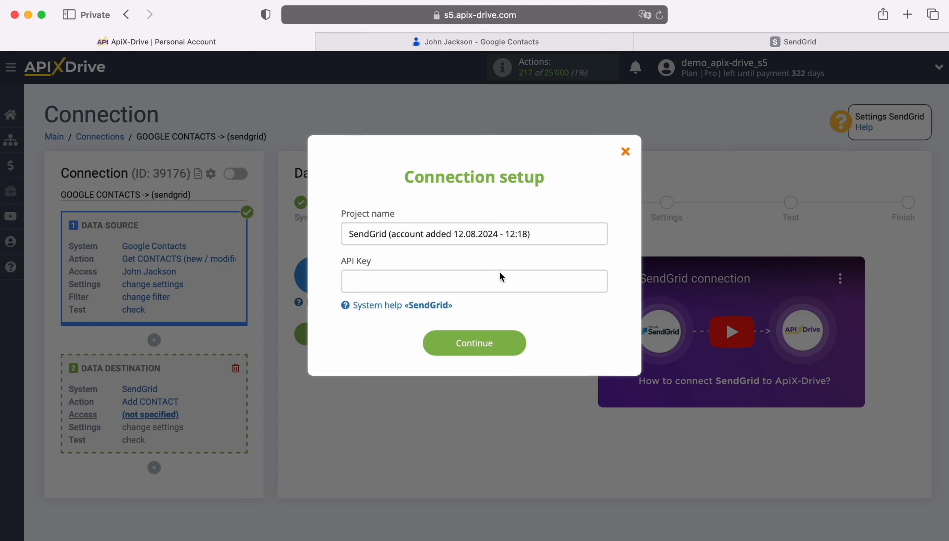
pyautogui.click(798, 41)
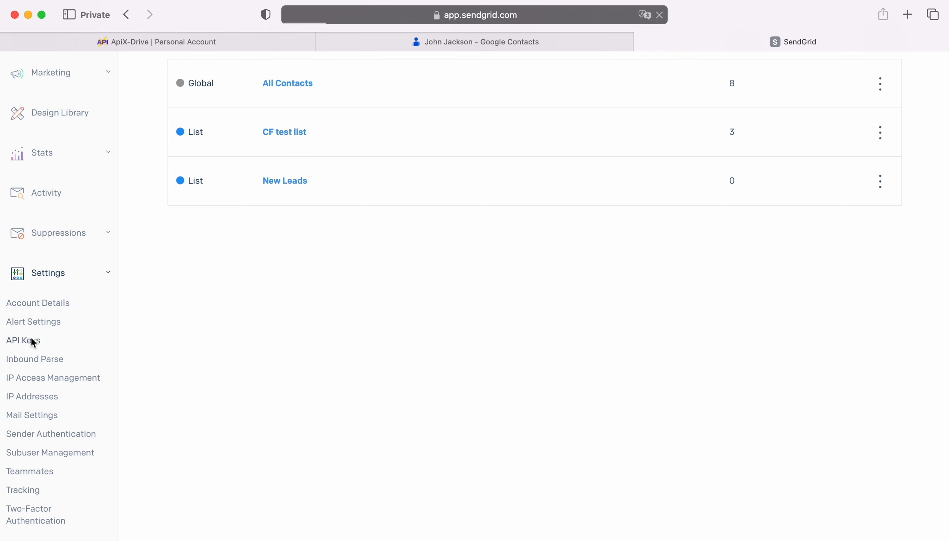
# Create a full-access SendGrid API key named 'New Leads' and copy its value
pyautogui.click(23, 340)
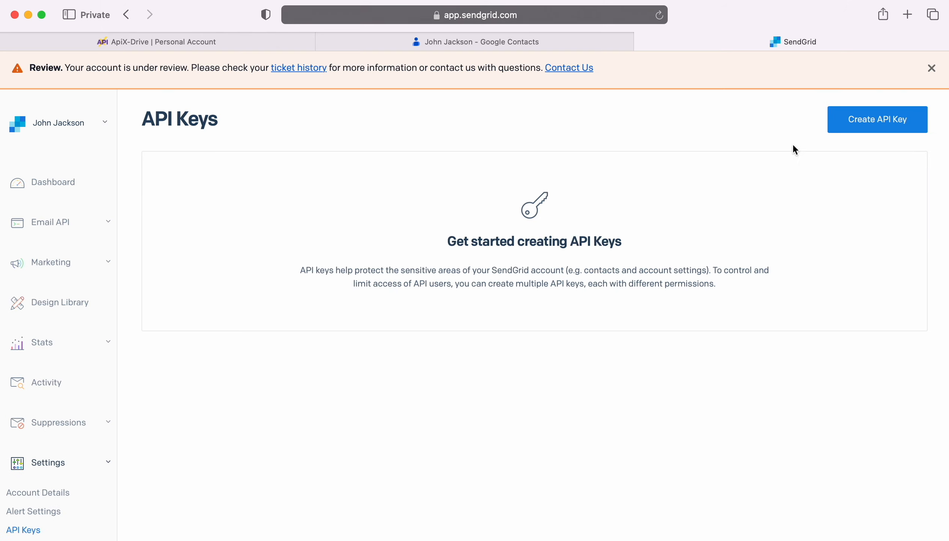
pyautogui.click(876, 119)
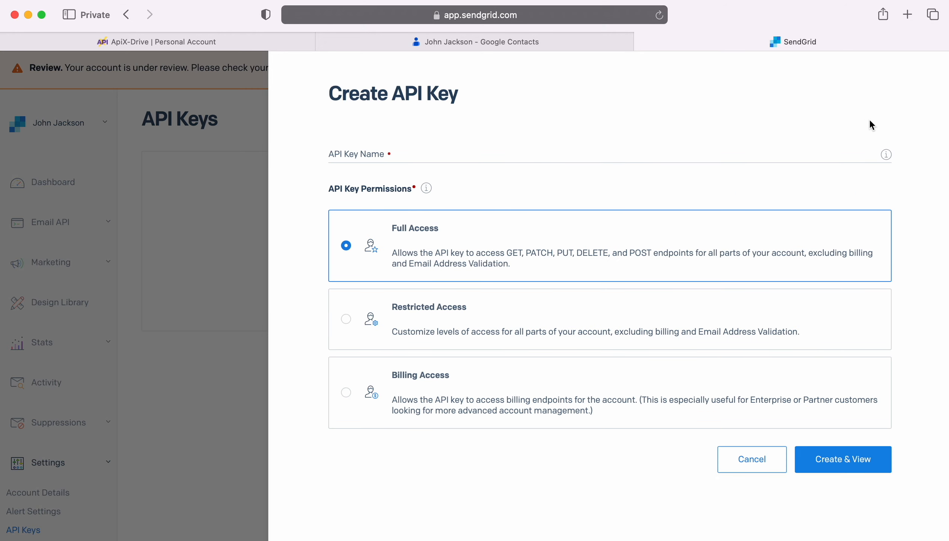
pyautogui.write('N')
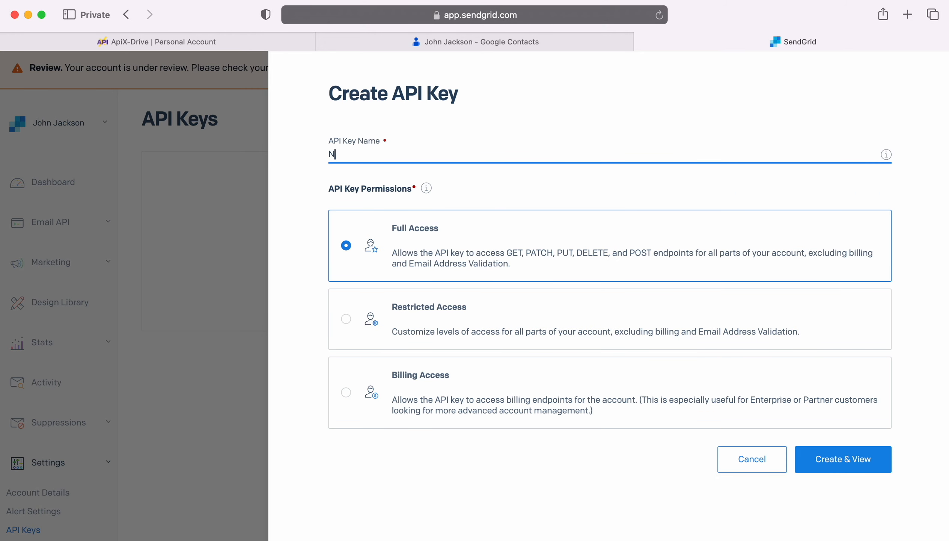
pyautogui.write('ew Leads')
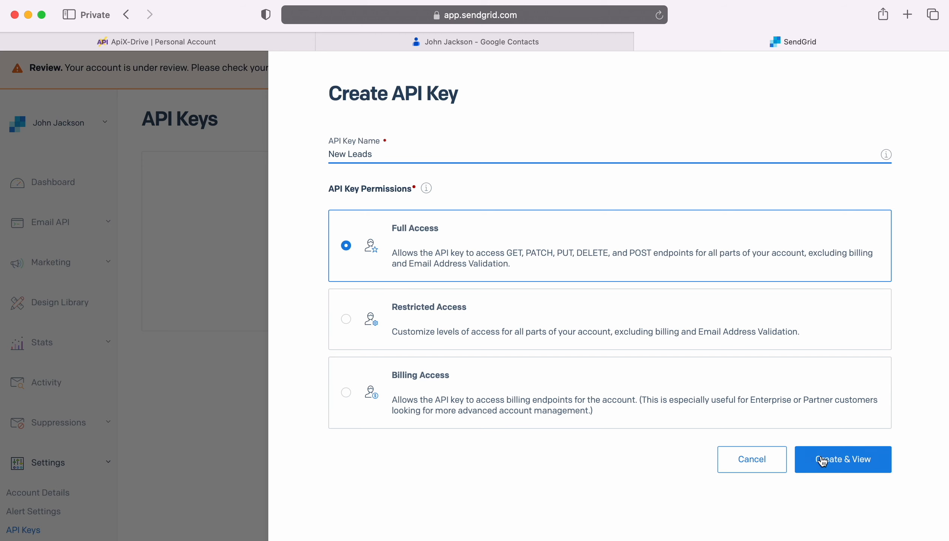
pyautogui.click(842, 459)
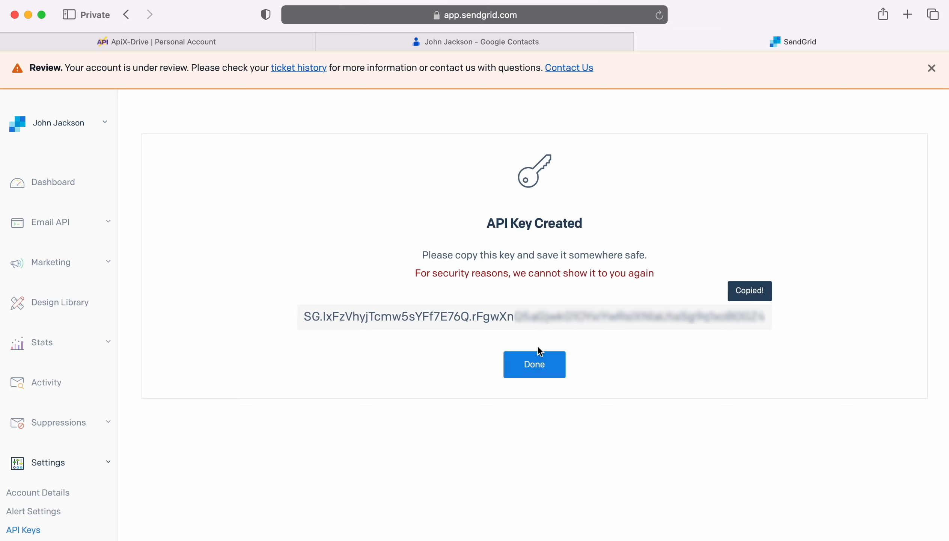
pyautogui.click(534, 364)
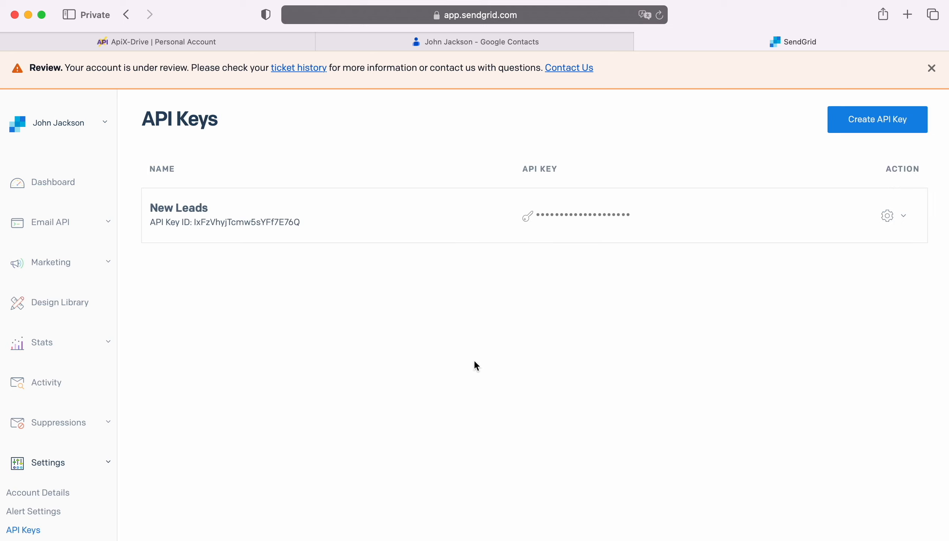
pyautogui.click(156, 41)
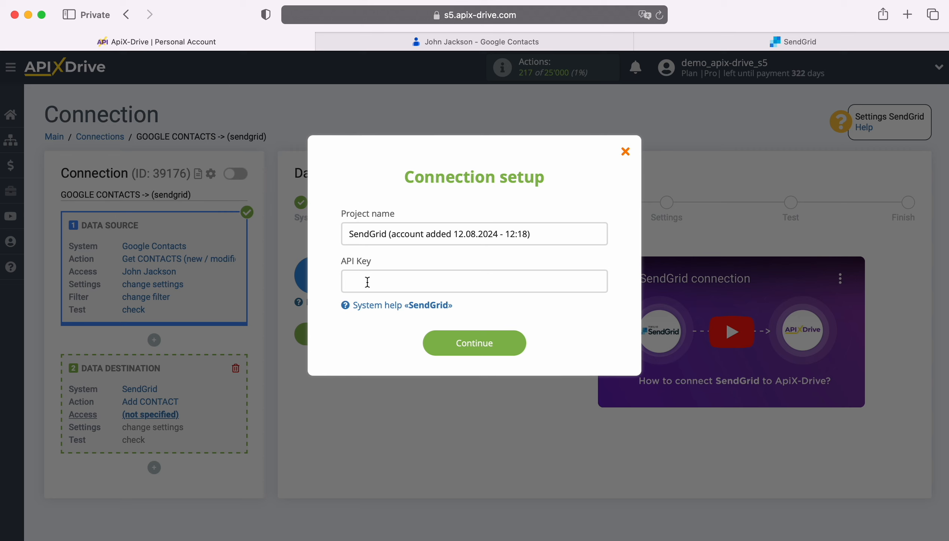
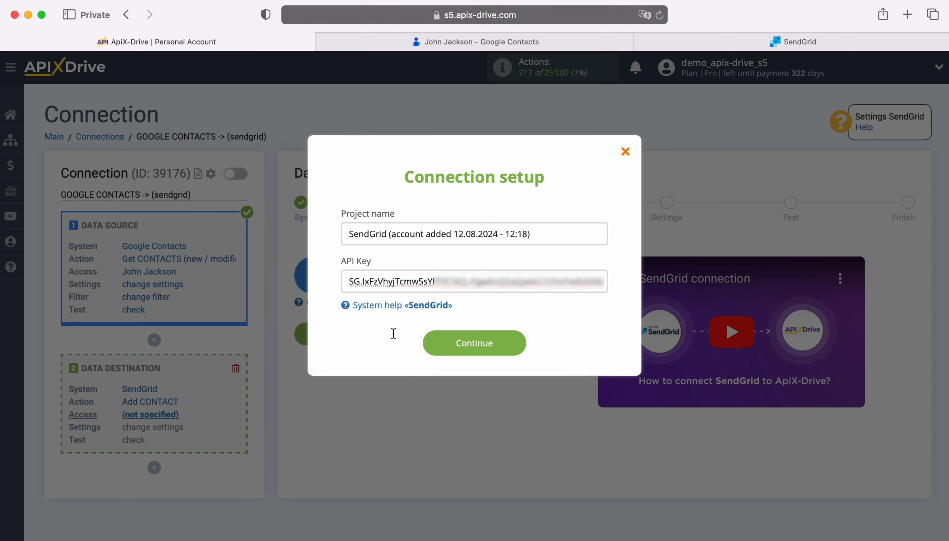
pyautogui.moveTo(517, 348)
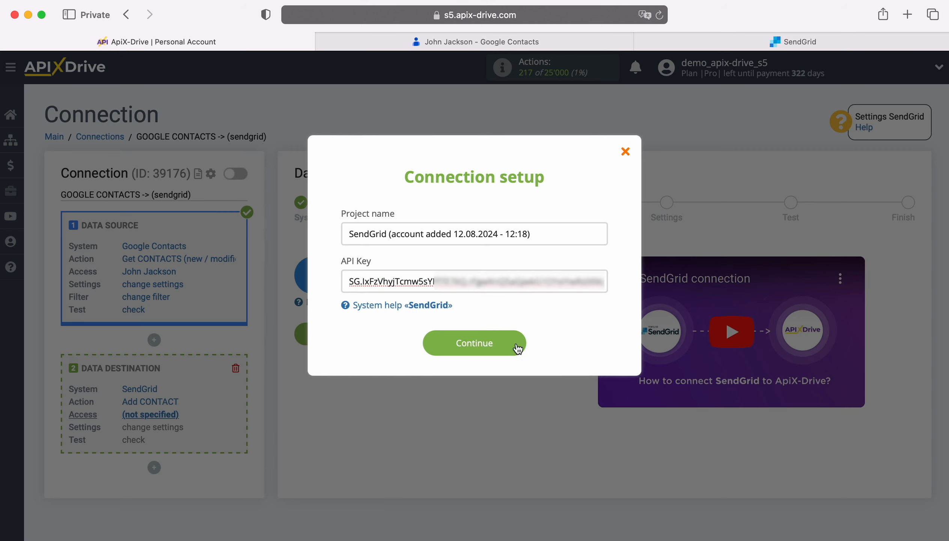
pyautogui.click(474, 343)
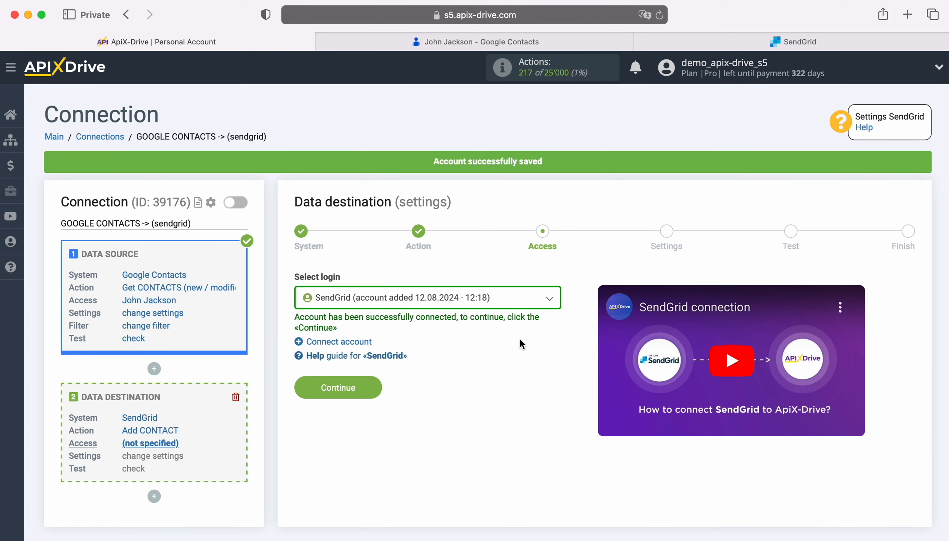
pyautogui.click(426, 298)
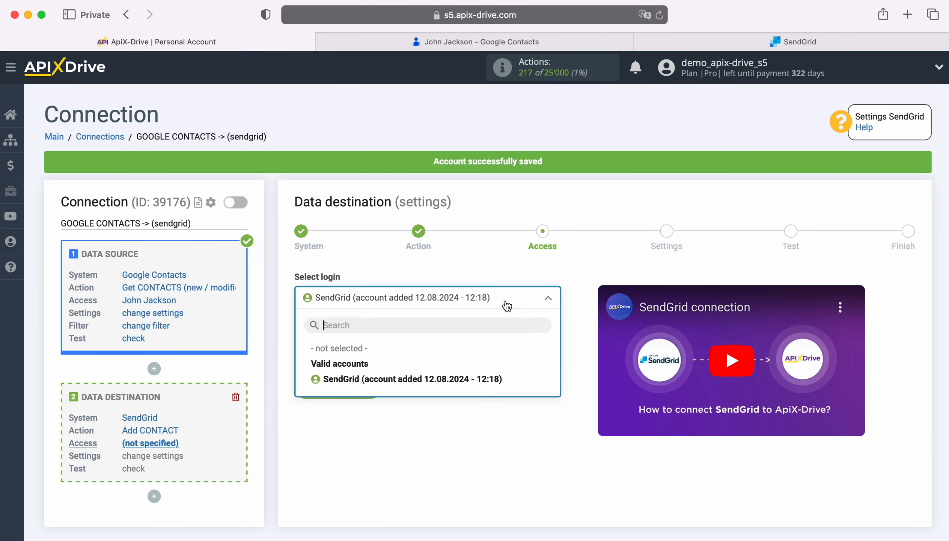
pyautogui.moveTo(498, 376)
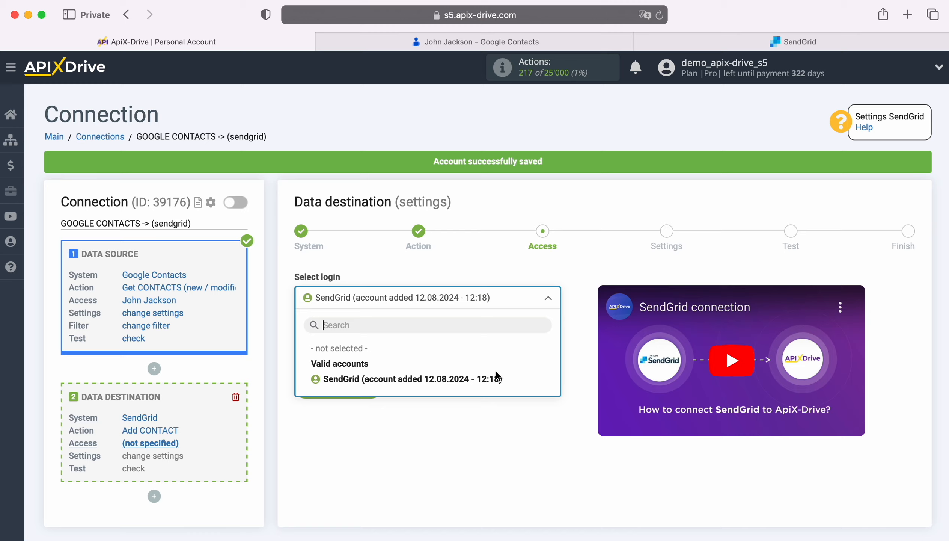
pyautogui.click(407, 379)
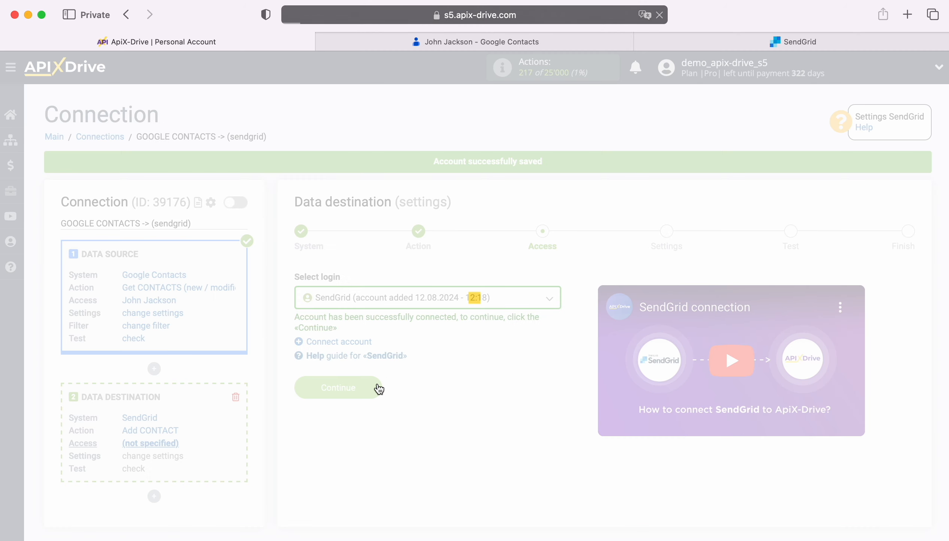
# Confirm the login and choose the New Leads list in destination settings
pyautogui.click(338, 386)
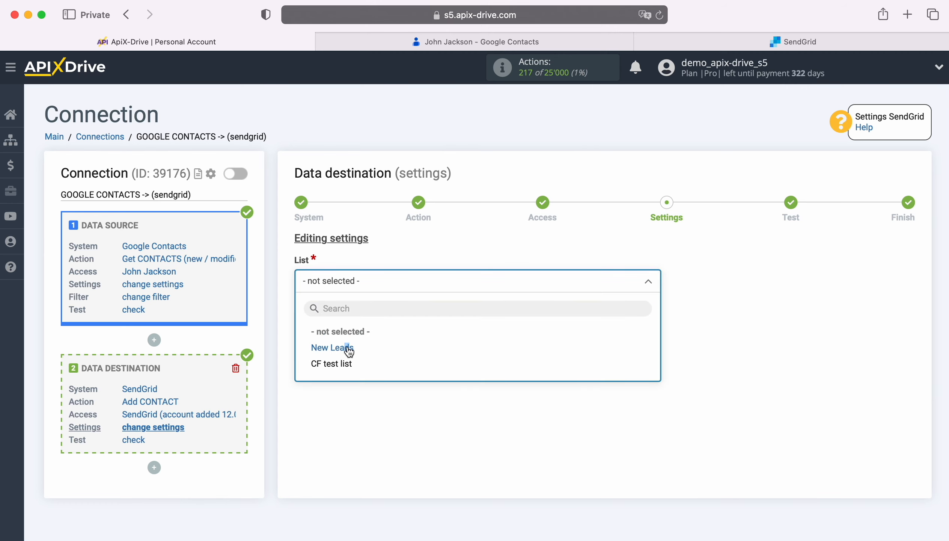
pyautogui.click(332, 347)
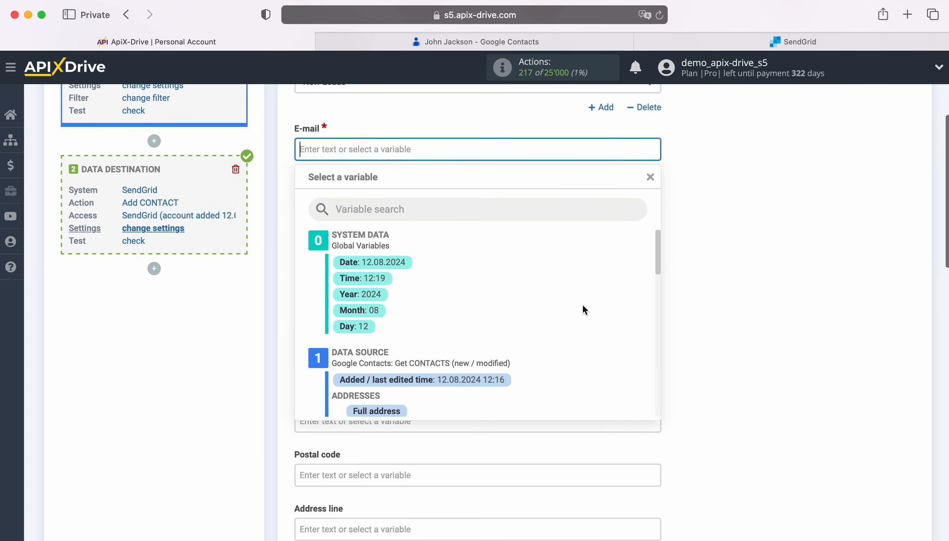
# Map First name, Last name and Canonical view phone into SendGrid's fields, then continue
pyautogui.scroll(-3)
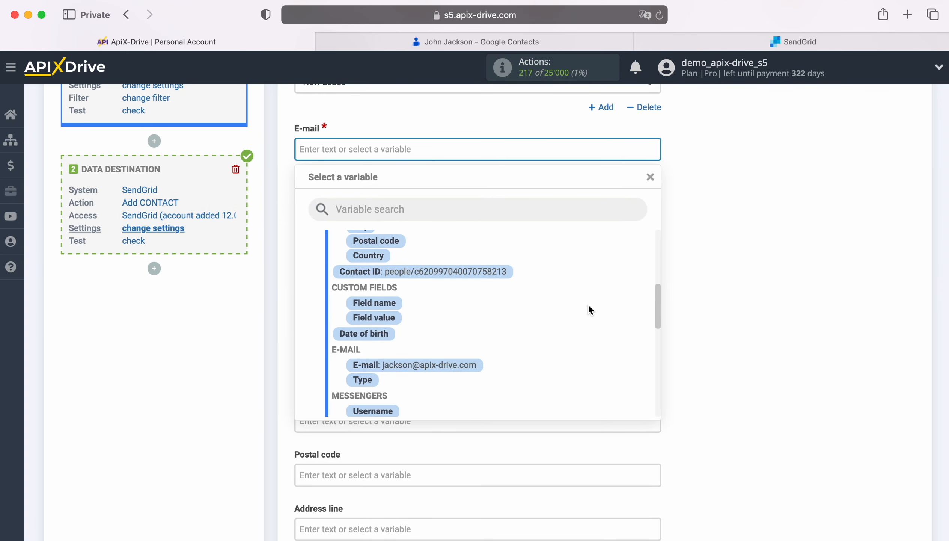
pyautogui.scroll(-3)
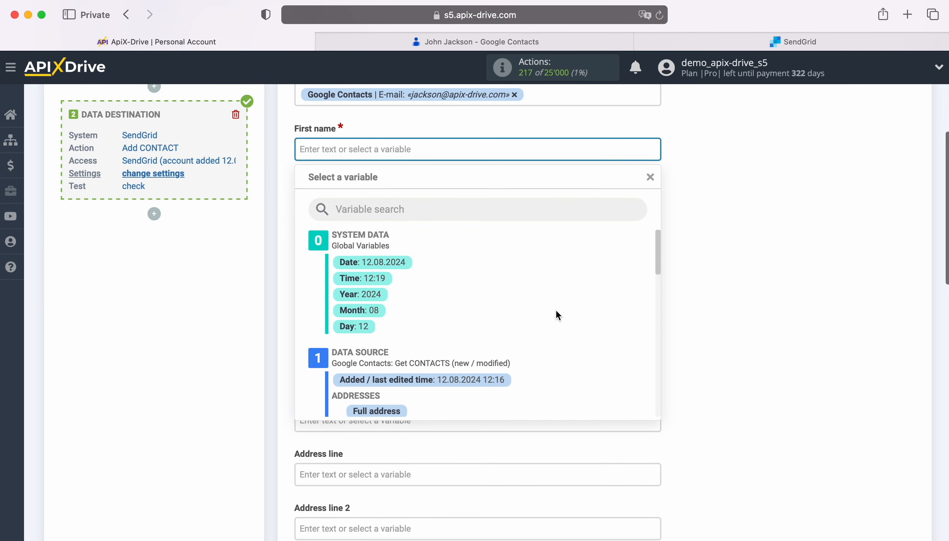
pyautogui.scroll(-3)
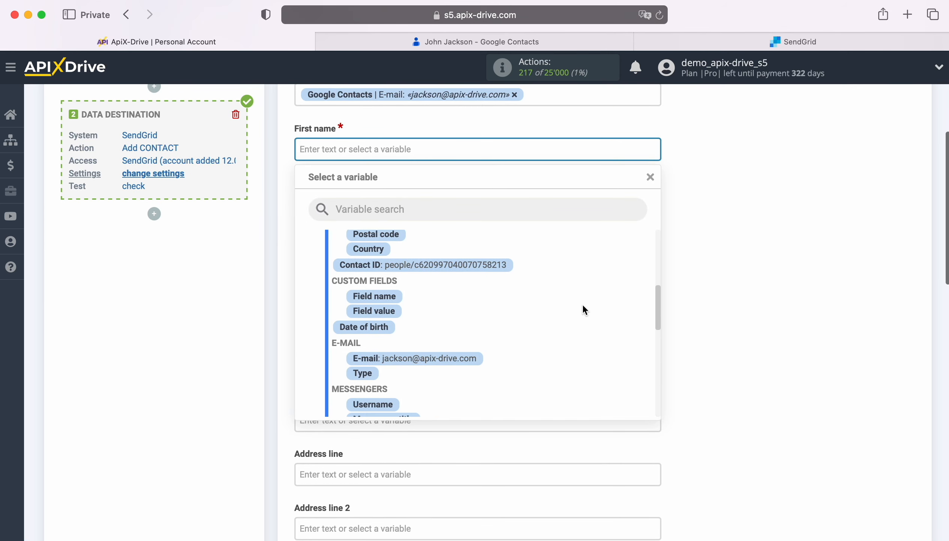
pyautogui.scroll(-3)
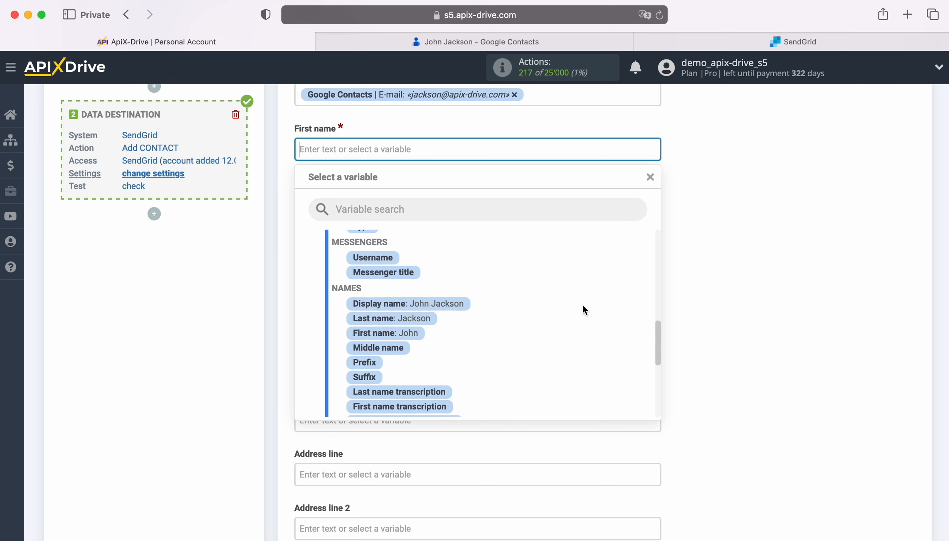
pyautogui.click(384, 332)
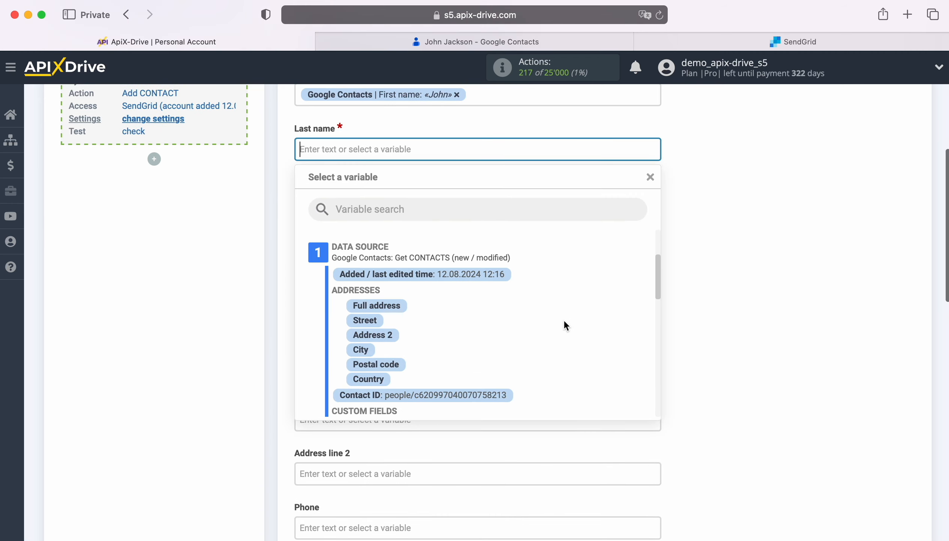
pyautogui.scroll(-3)
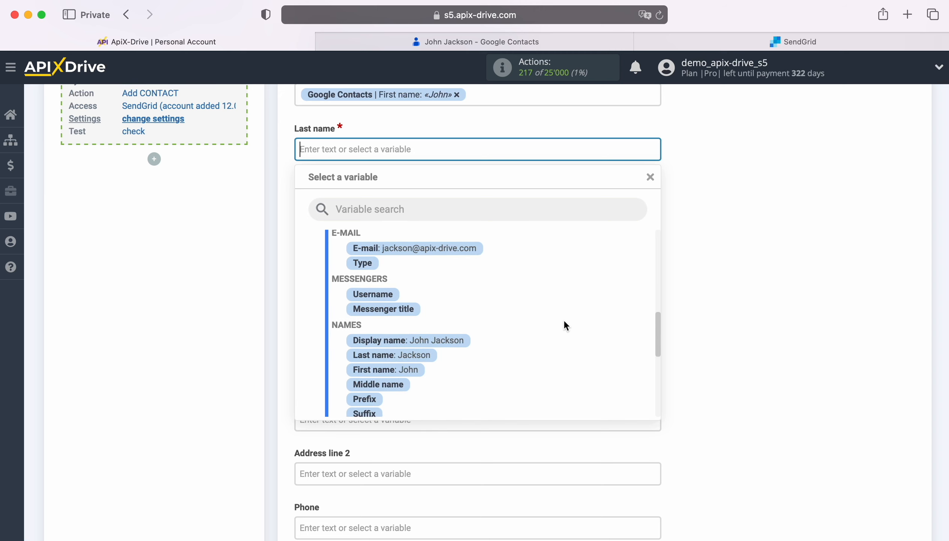
pyautogui.click(390, 355)
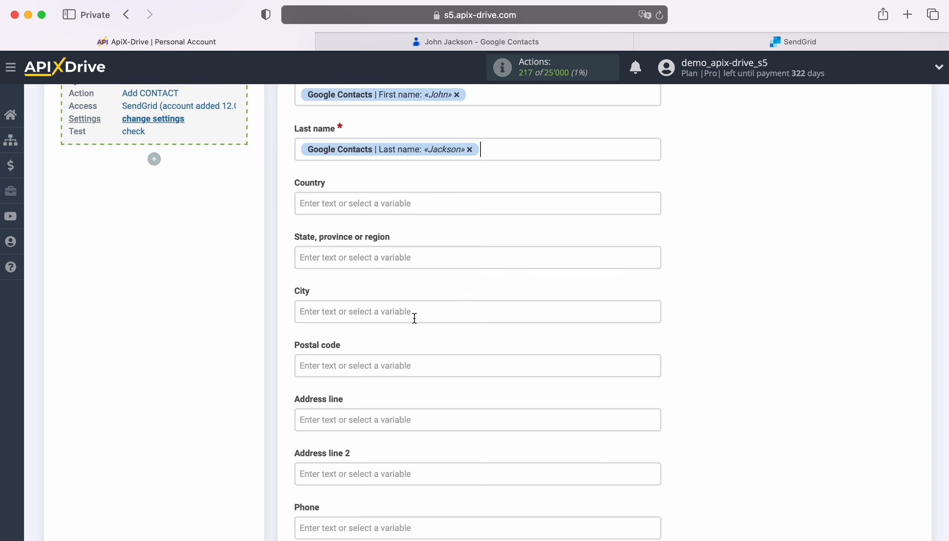
pyautogui.scroll(-3)
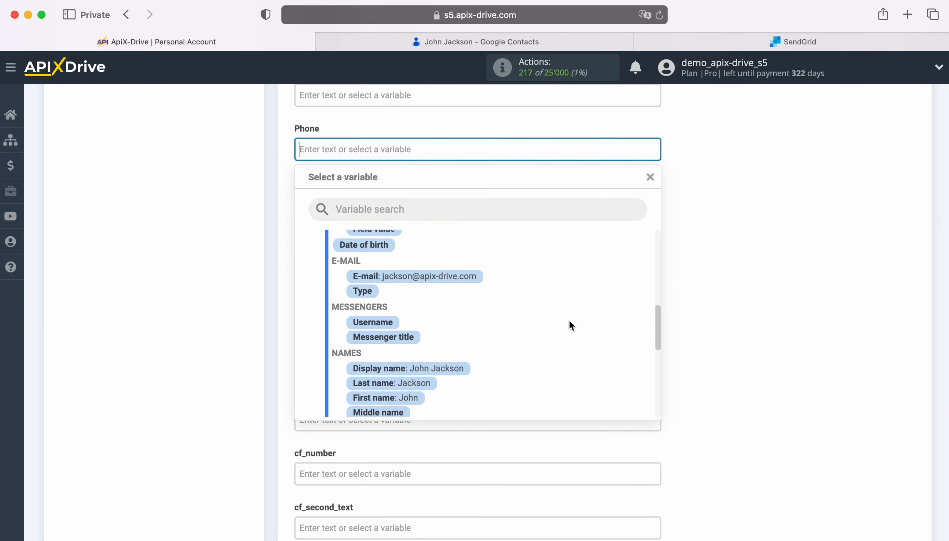
pyautogui.scroll(-3)
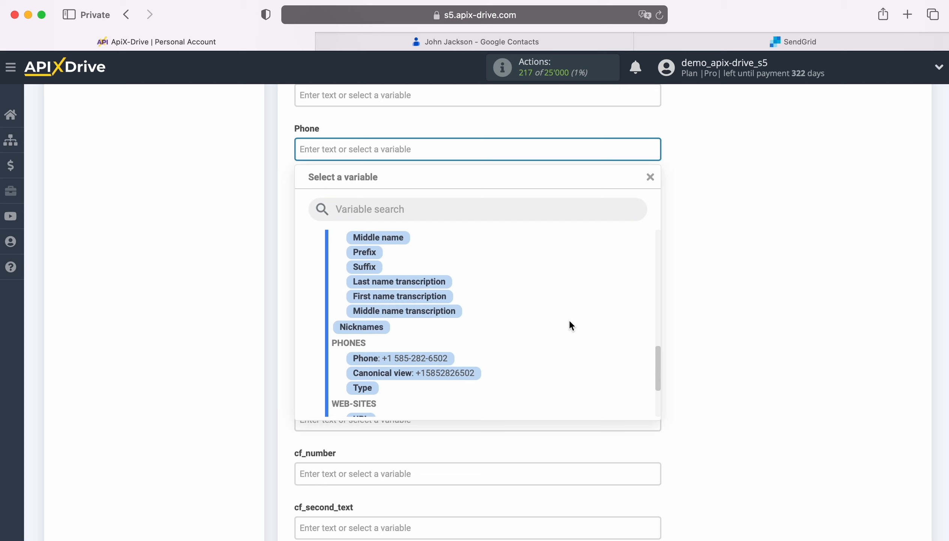
pyautogui.click(413, 373)
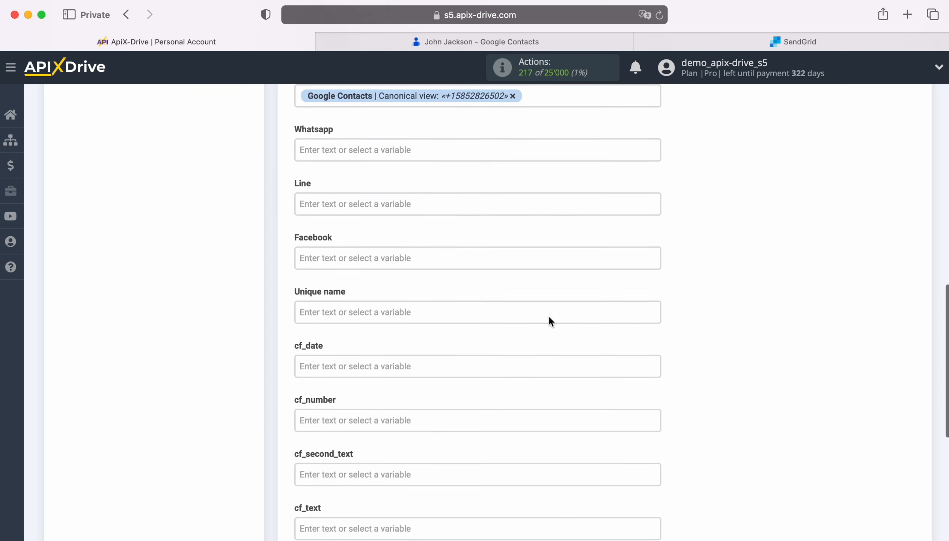
pyautogui.scroll(-3)
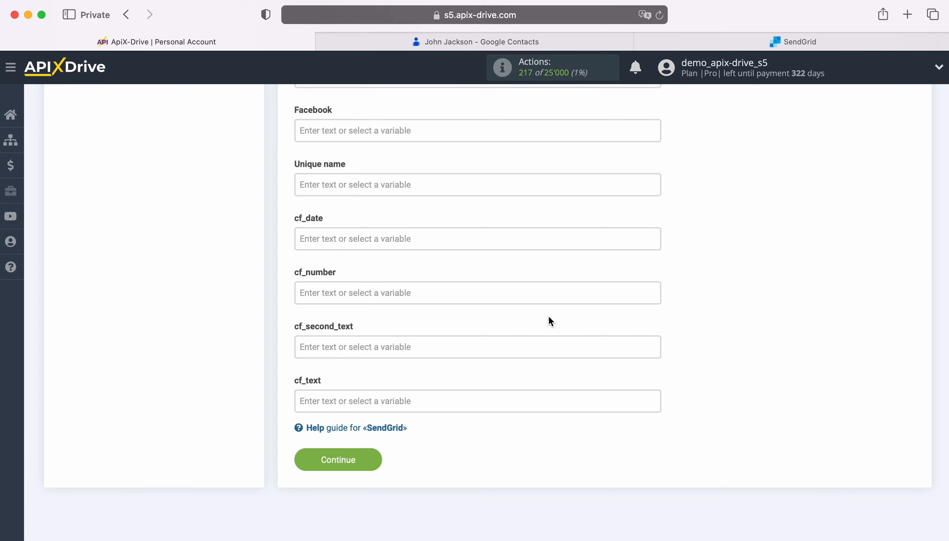
pyautogui.click(337, 459)
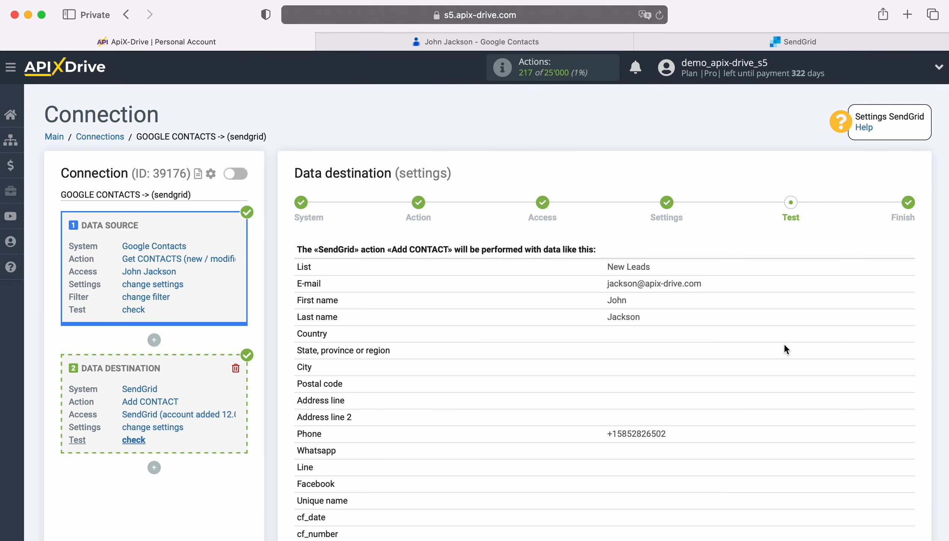
# Send the test contact to SendGrid and move to the SendGrid account
pyautogui.scroll(-3)
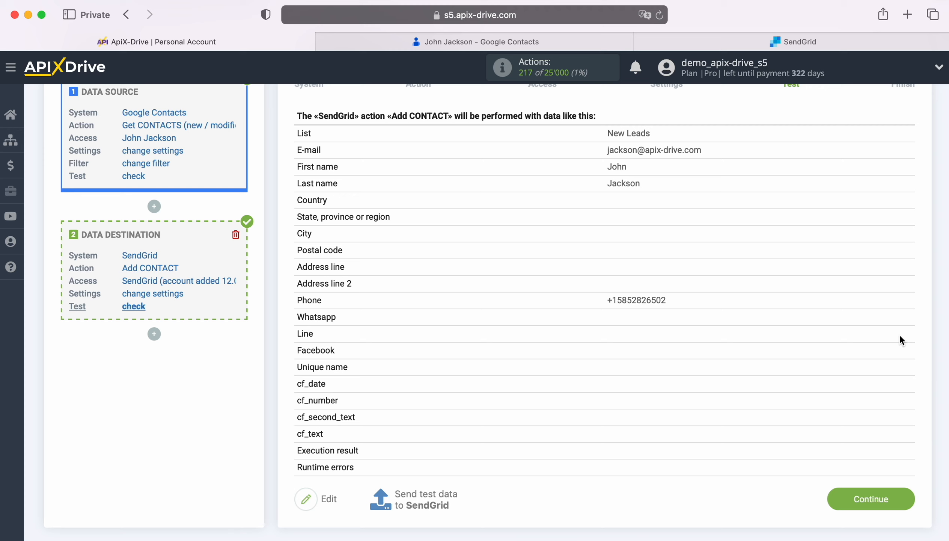
pyautogui.moveTo(326, 501)
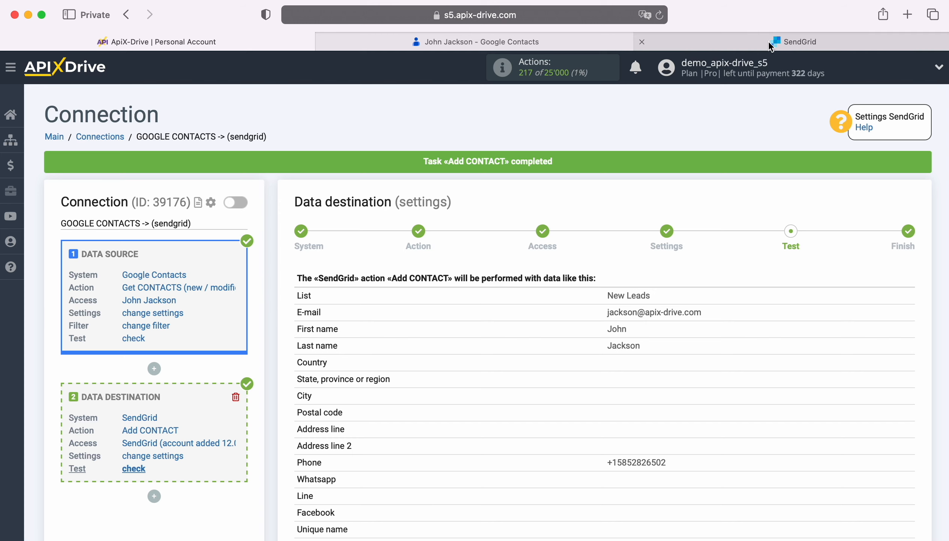
pyautogui.click(798, 41)
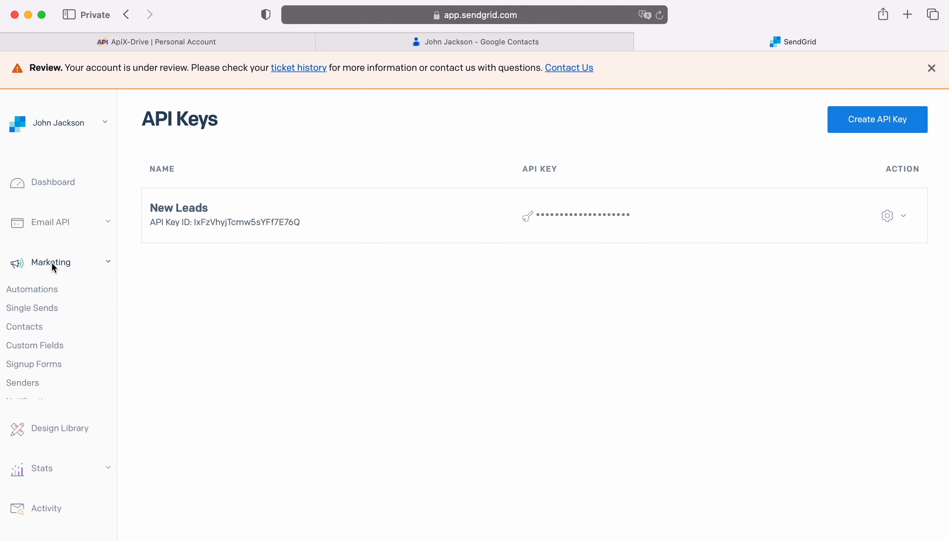
pyautogui.click(24, 328)
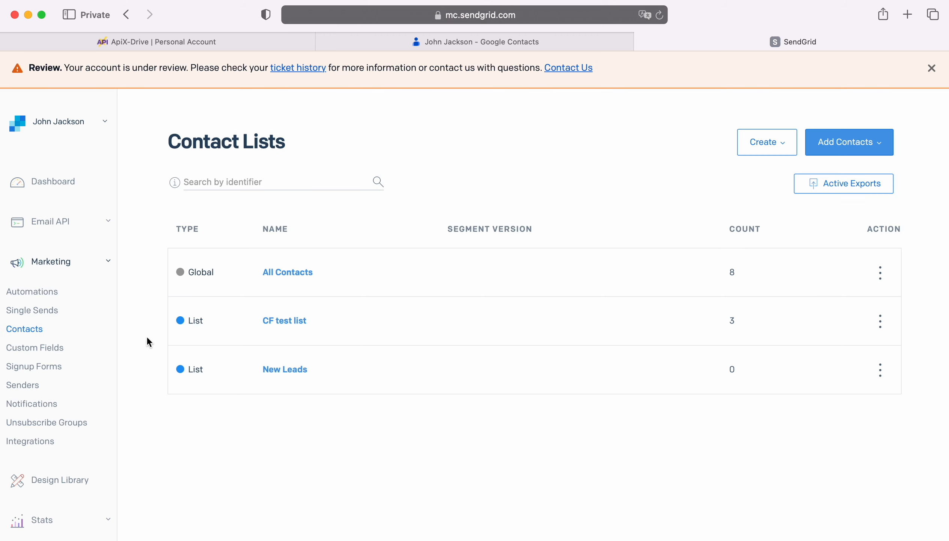
pyautogui.click(285, 369)
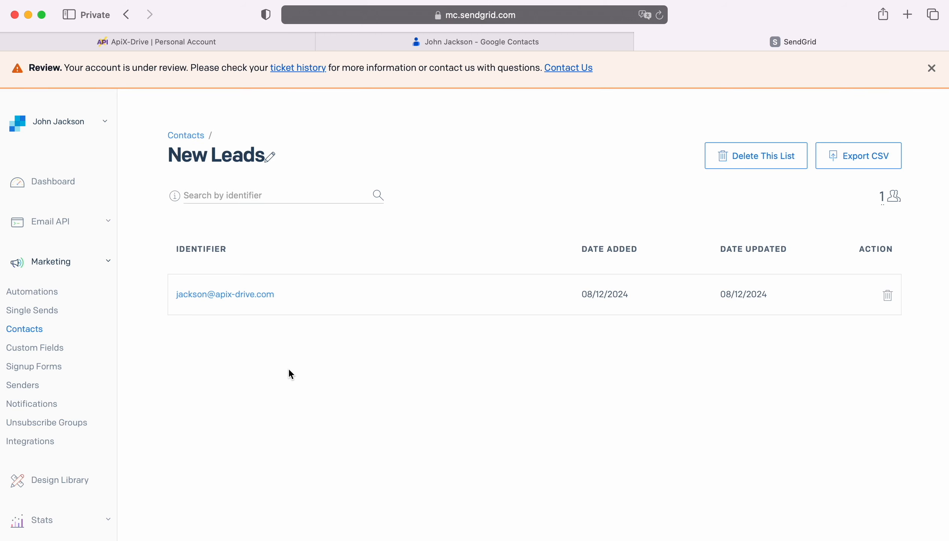
pyautogui.click(225, 294)
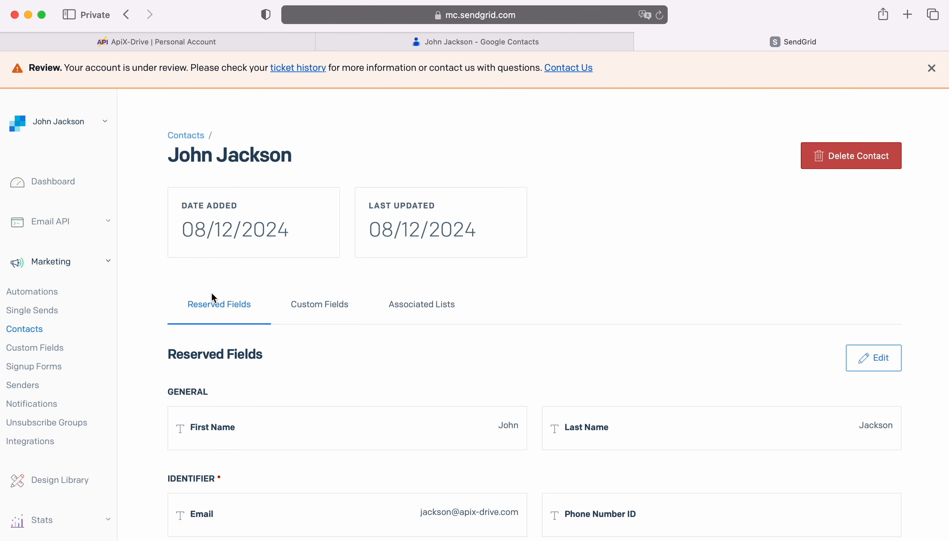
pyautogui.scroll(-3)
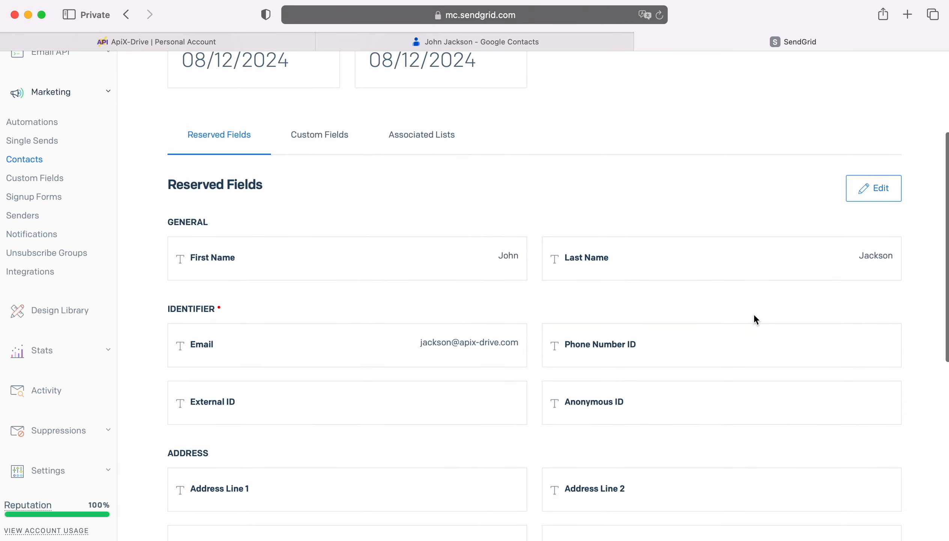
pyautogui.scroll(-3)
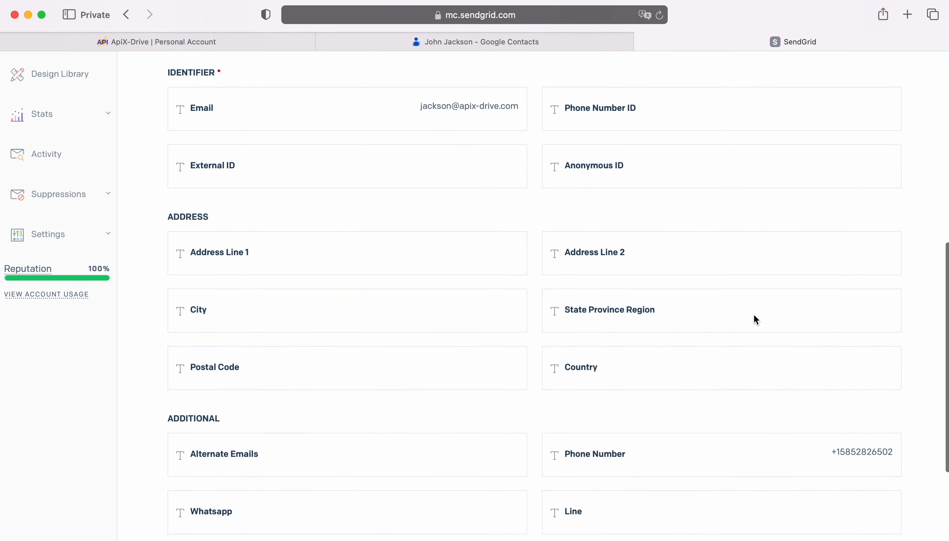
pyautogui.scroll(3)
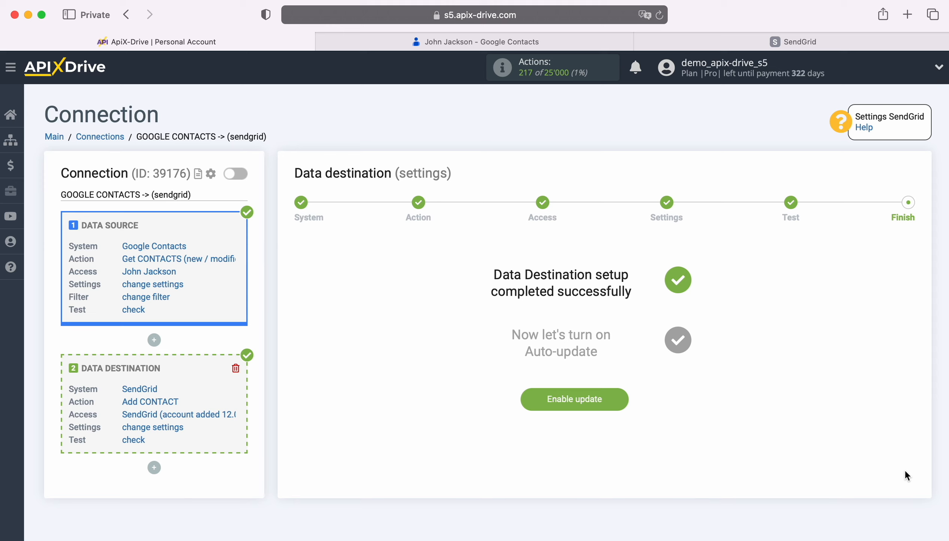
pyautogui.moveTo(832, 474)
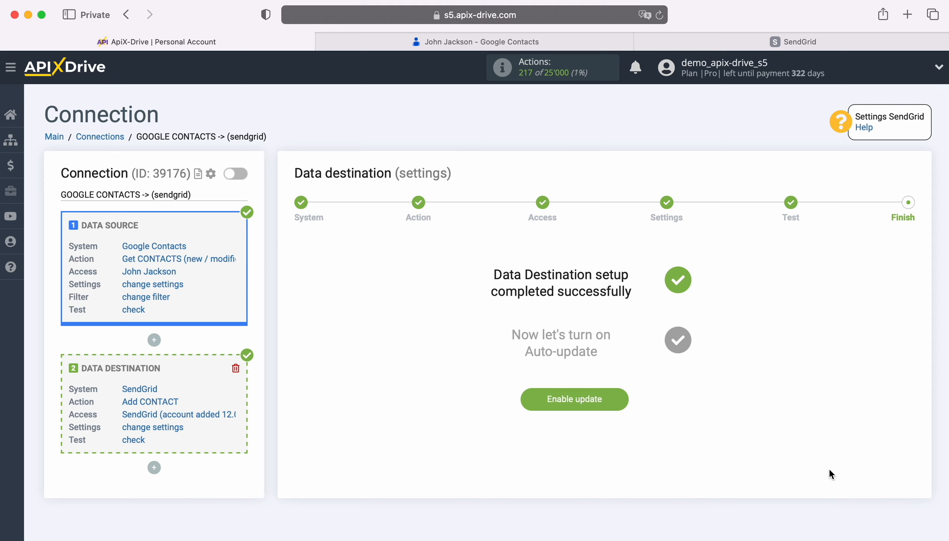
# Enable auto-update for the Google Contacts to SendGrid connection every 5 minutes
pyautogui.click(574, 400)
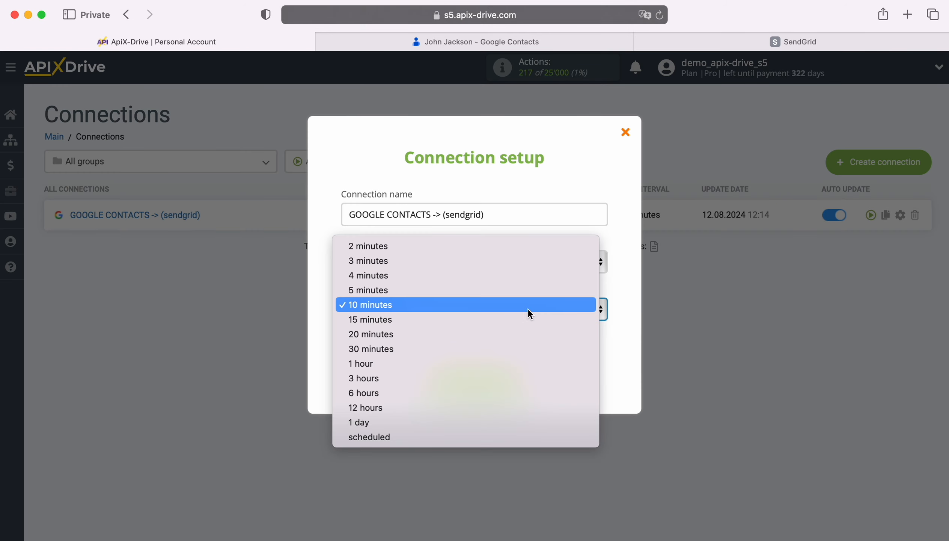
pyautogui.click(367, 290)
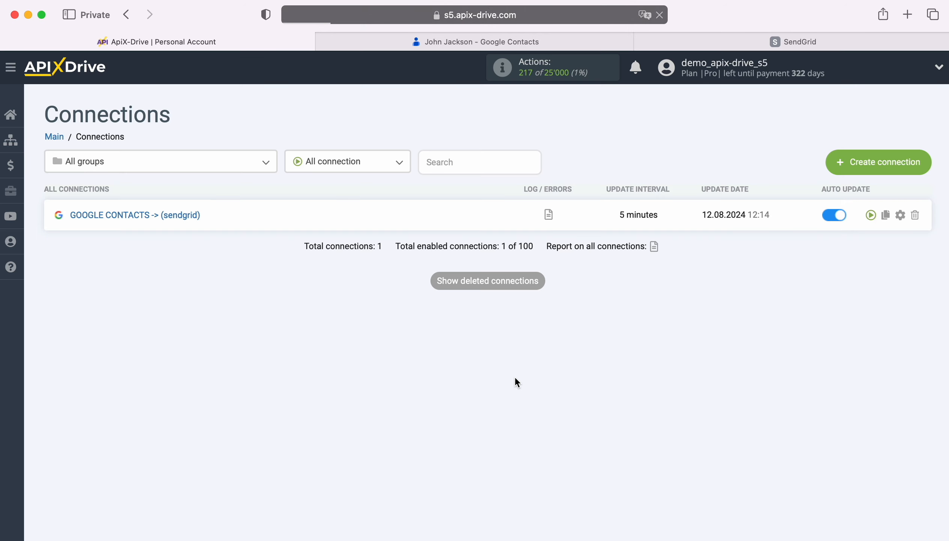
pyautogui.moveTo(657, 230)
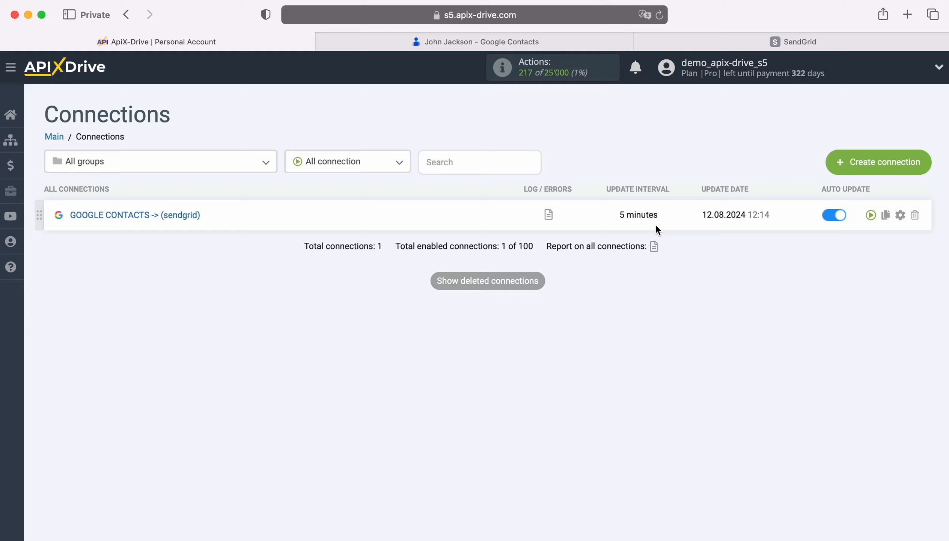
pyautogui.moveTo(674, 298)
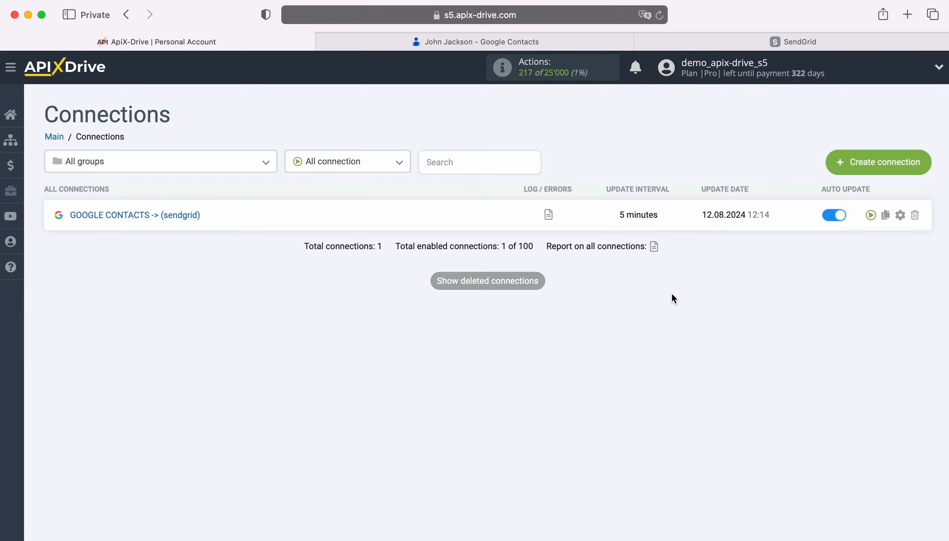